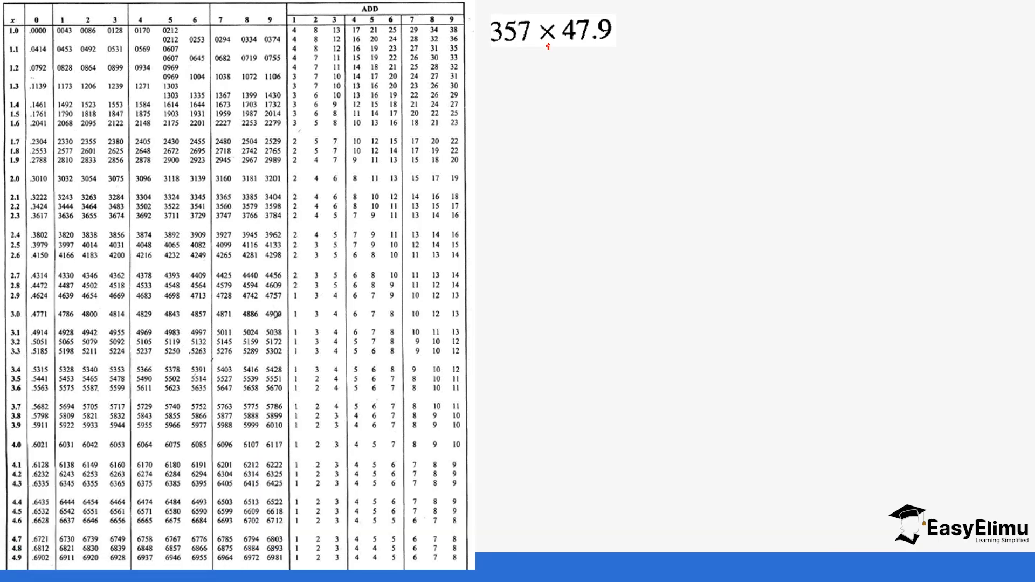
mouse_move(541, 46)
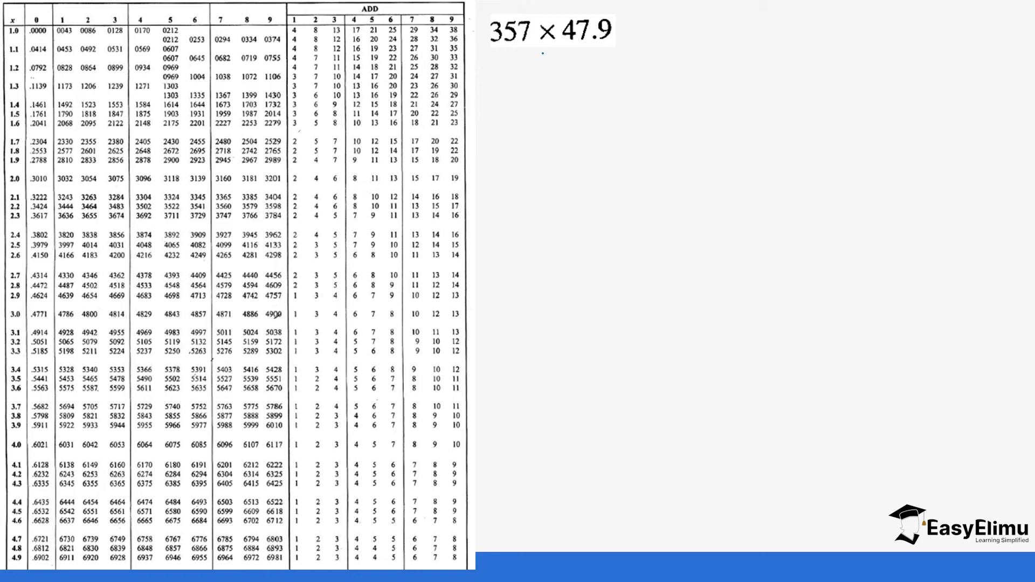
Step: Handwrite the No, Sf and Log column headings
text(Ho)
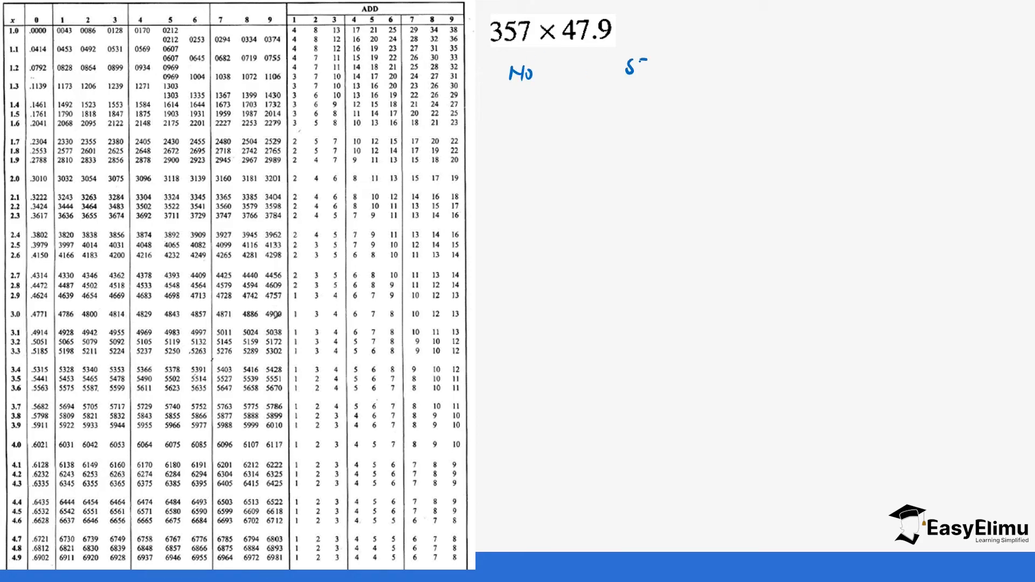
text(Sf)
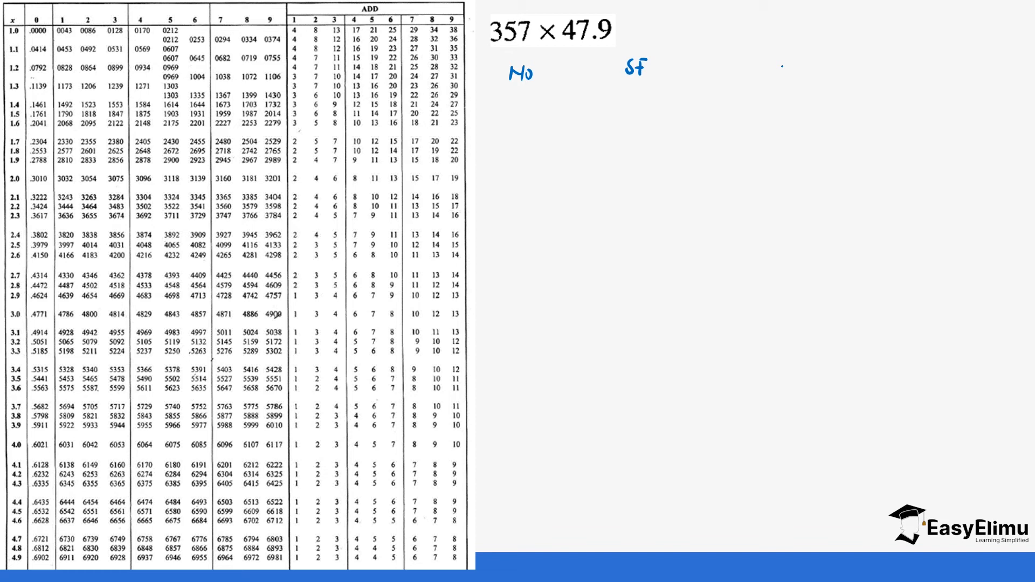
text(Log)
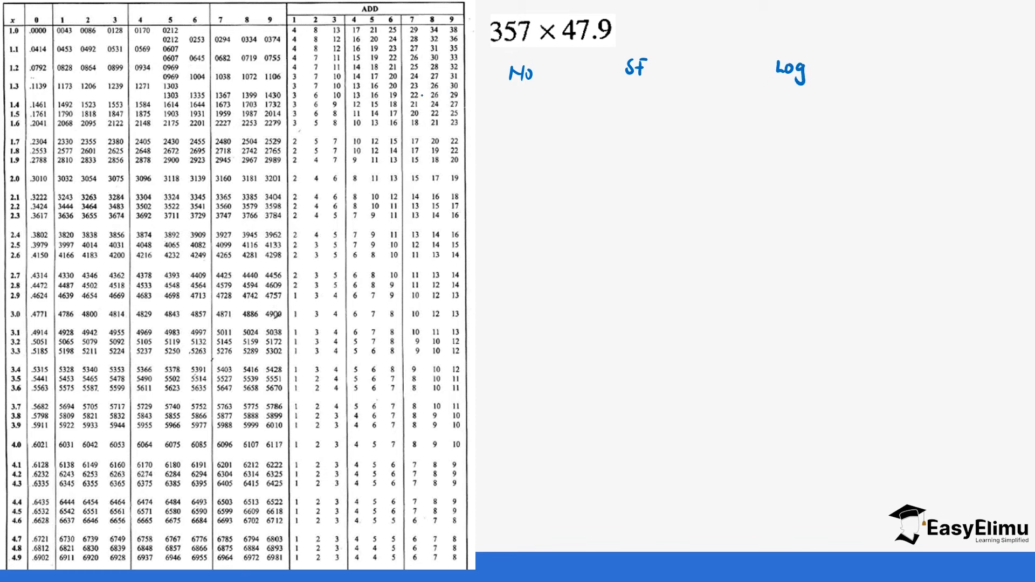
Step: Write 3.57 and its standard form 3.57 × 10² in the first row
text(3.5)
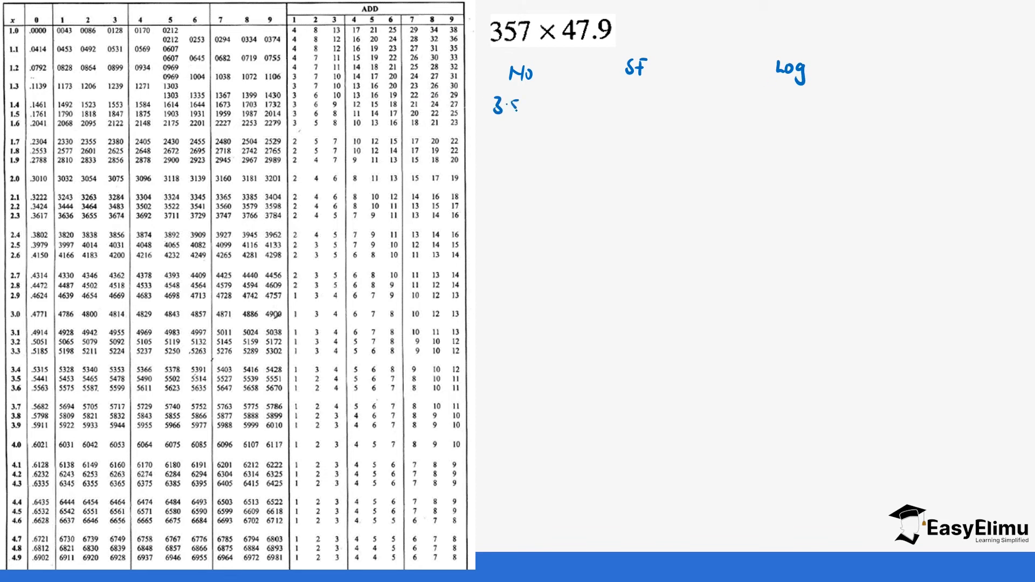
text(7)
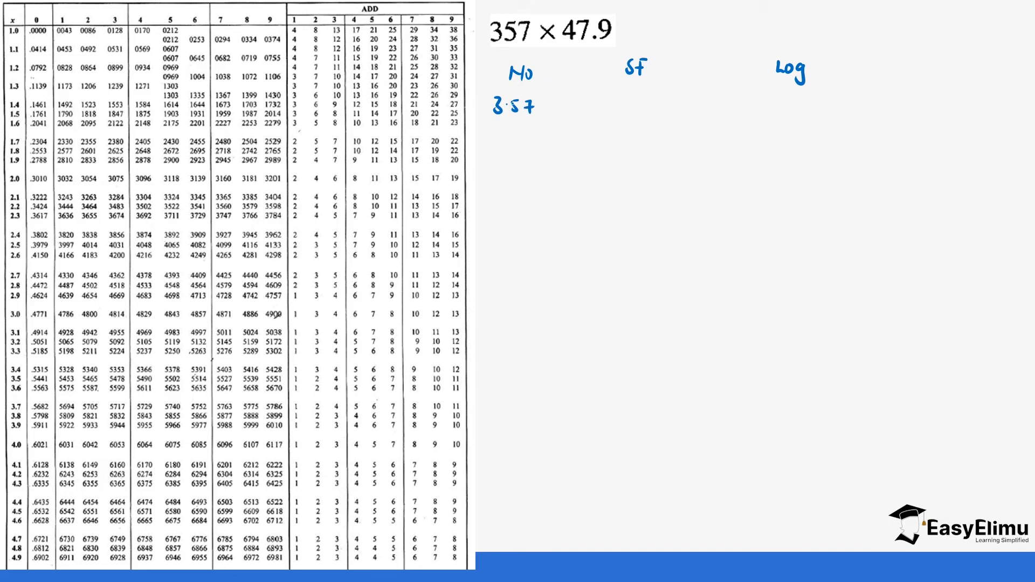
text(?)
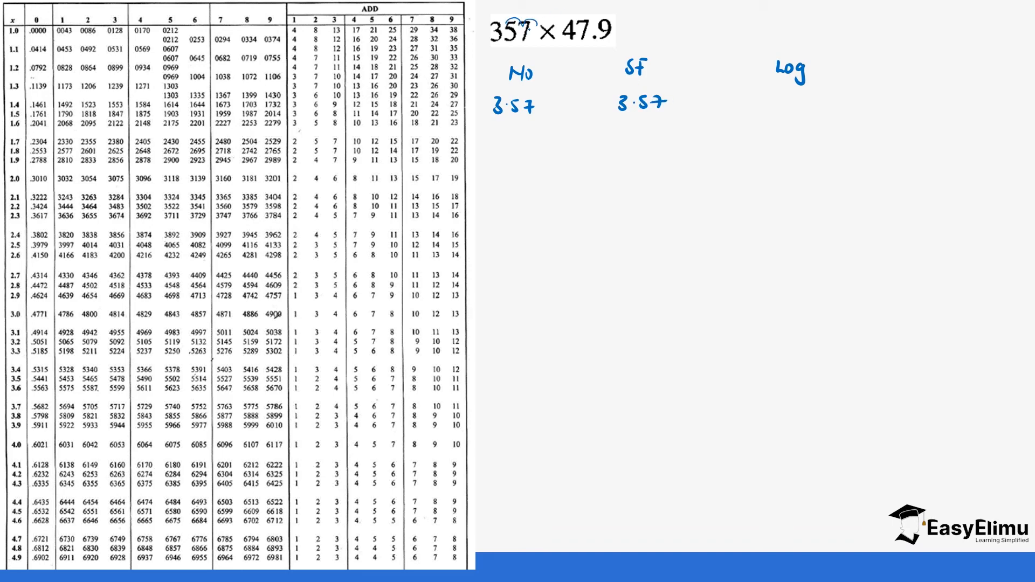
text(x10)
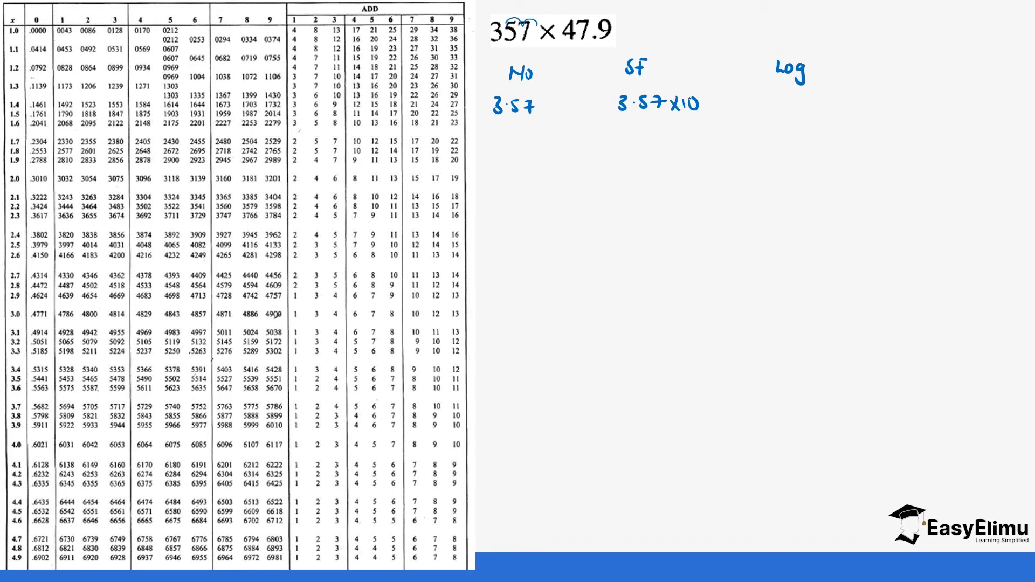
text(2)
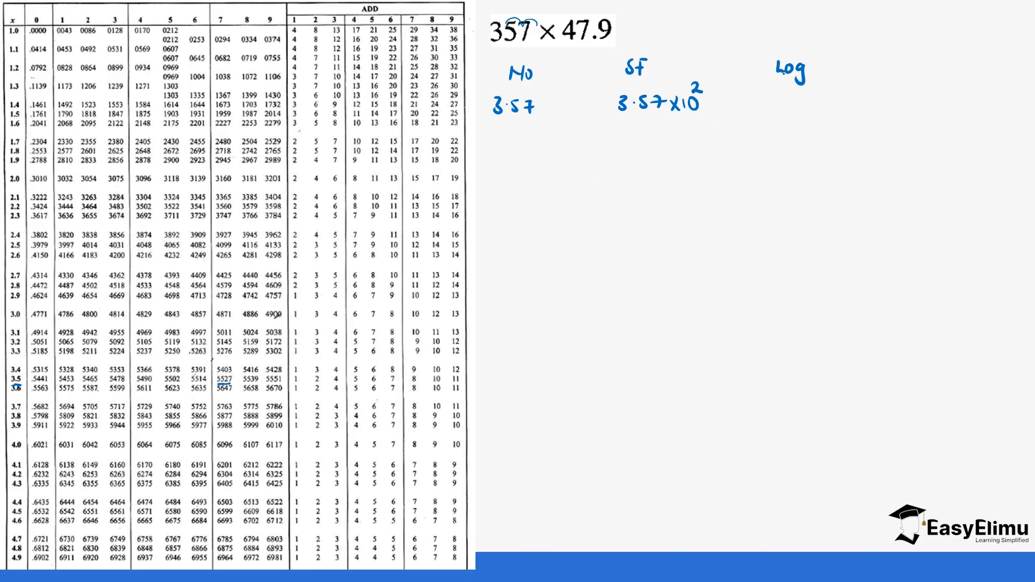
Step: Record the table value for 3.57 as 0.5527 + 2
text(0.5)
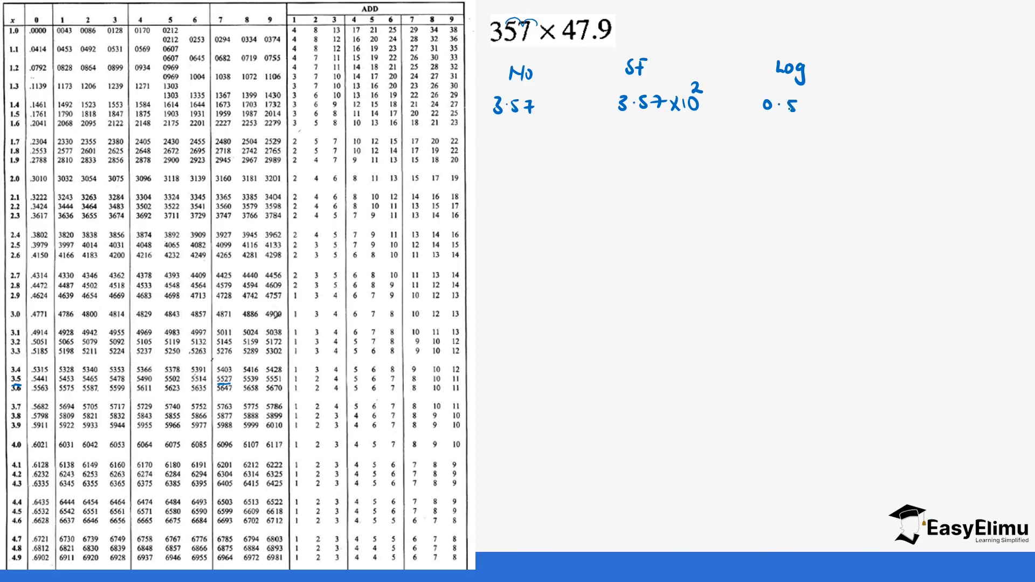
text(5)
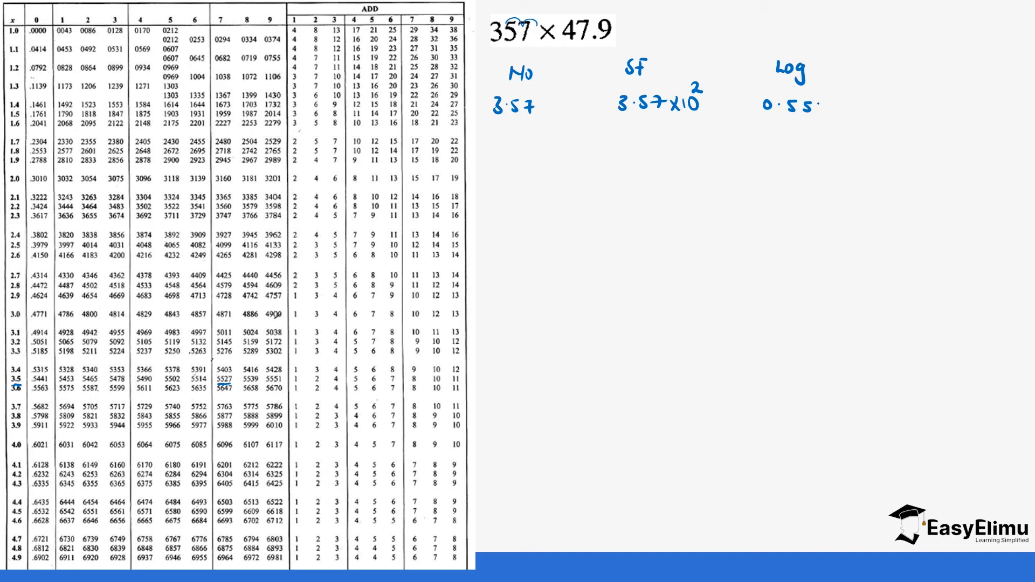
text(27)
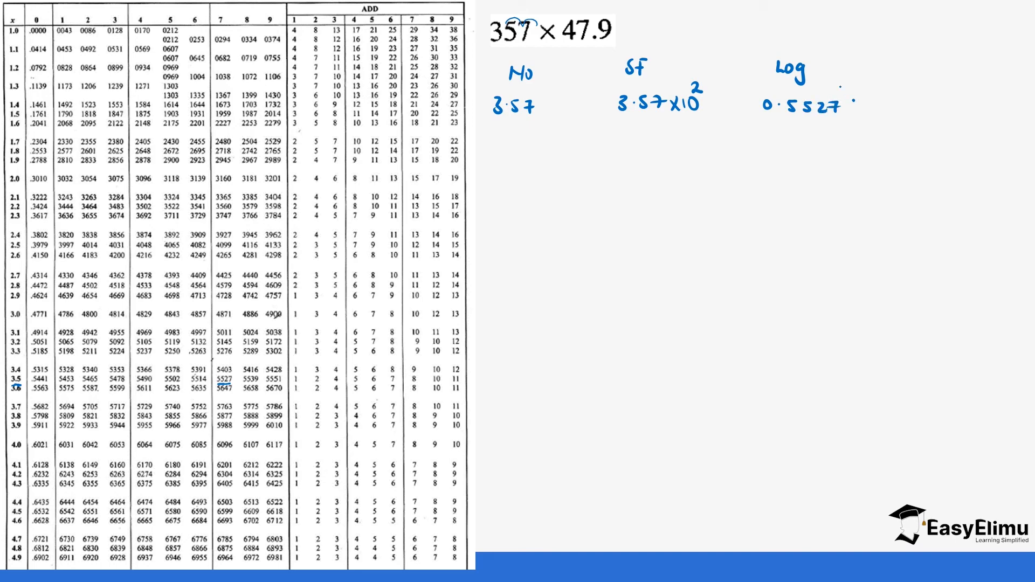
text(=)
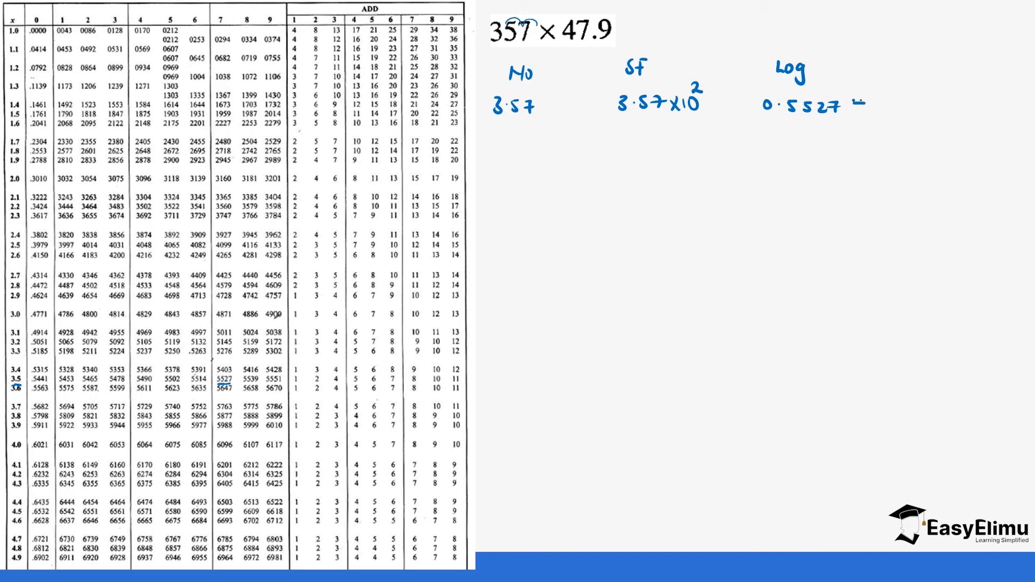
text(+2)
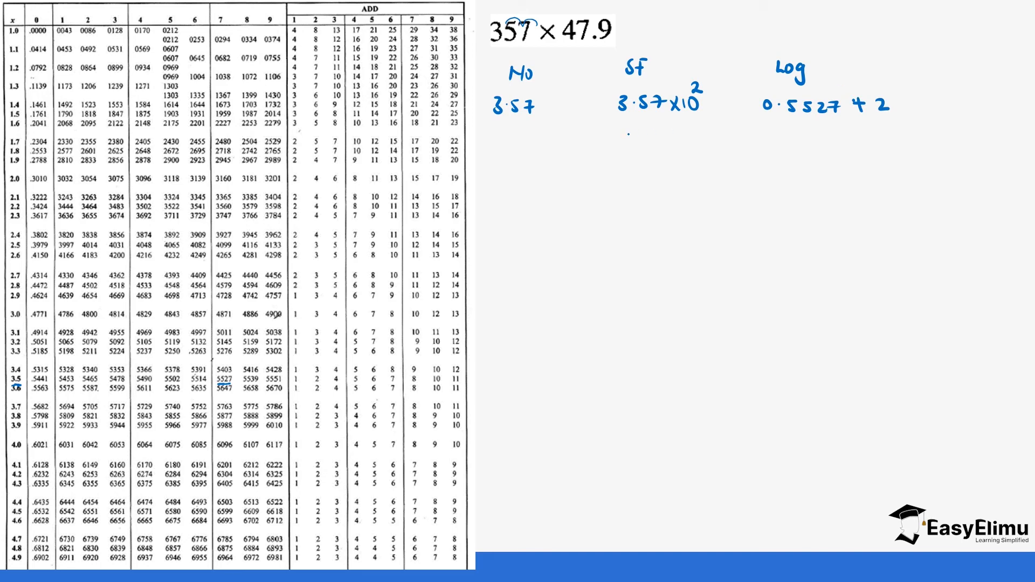
Step: Write 10^0.5527 × 10² and the resulting log 2.5527
text(10)
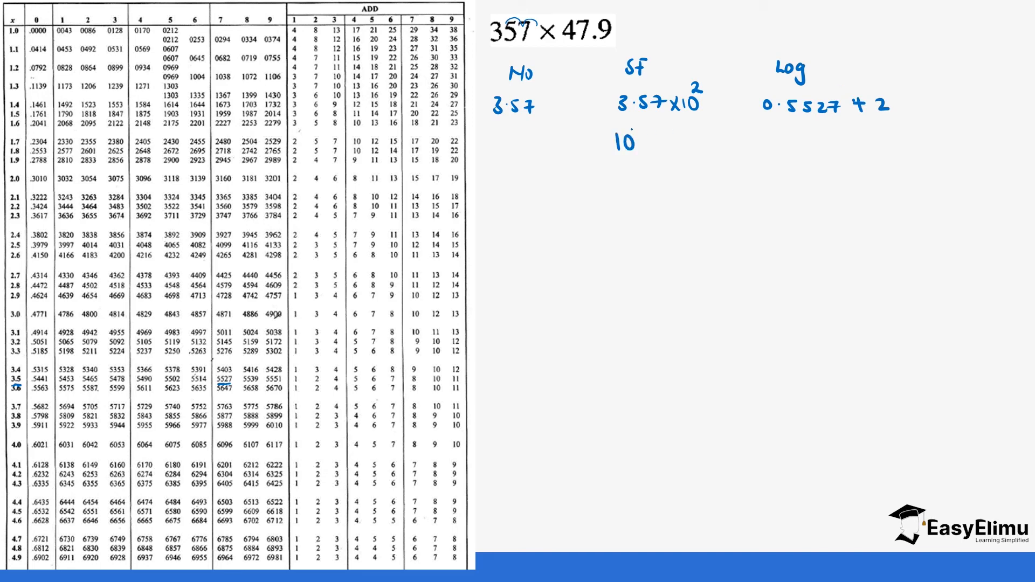
text(0.5527 x 1)
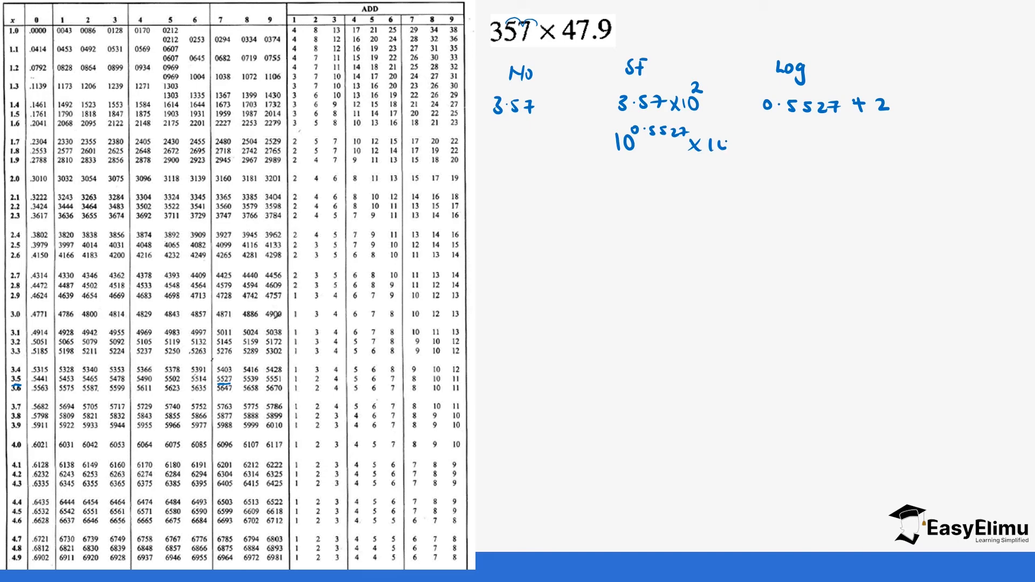
text(3)
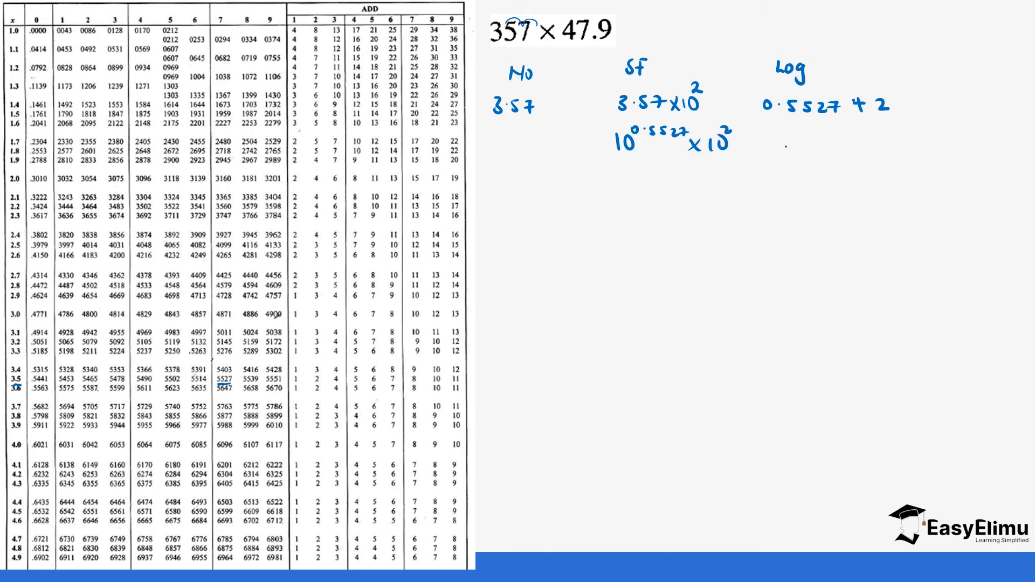
text(2.5)
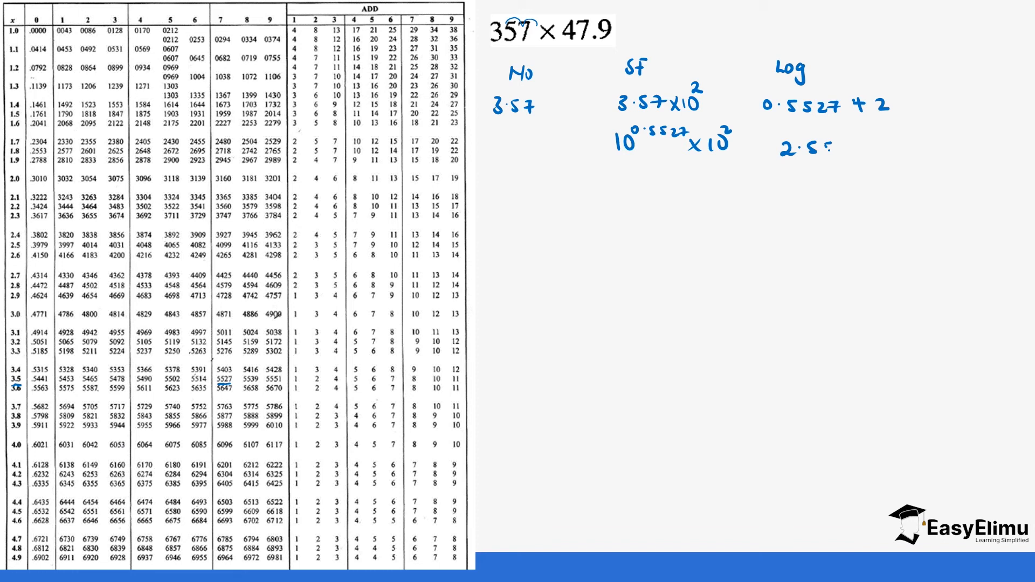
text(27)
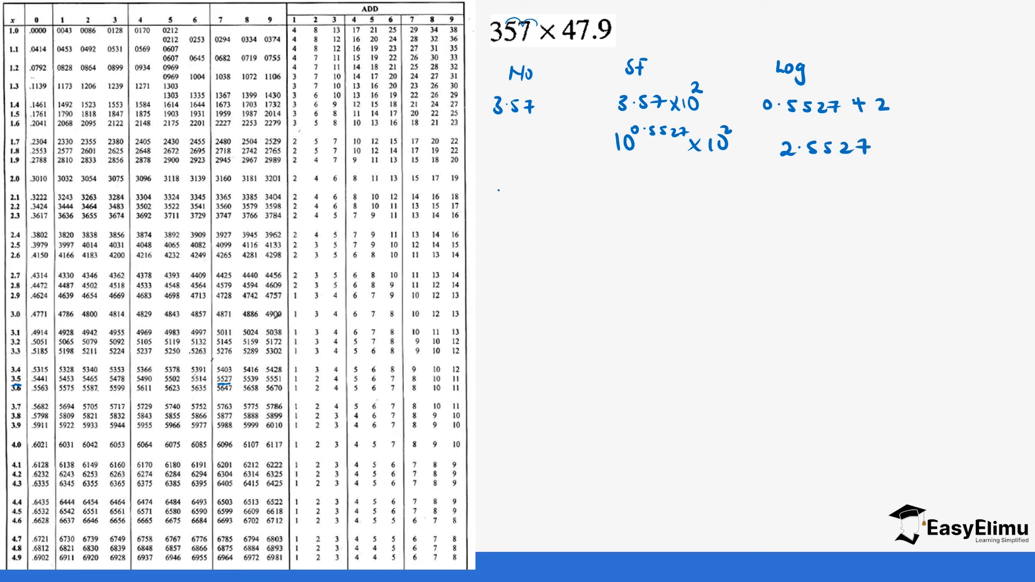
Step: Write 47.9 in the No column and its standard form 4.79 × 10¹
text(47.9)
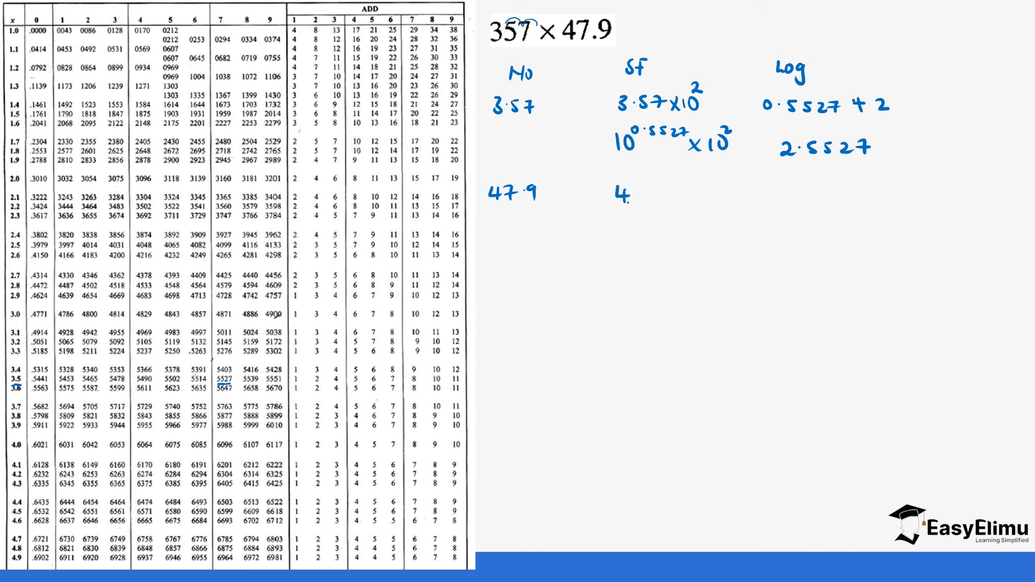
text(79)
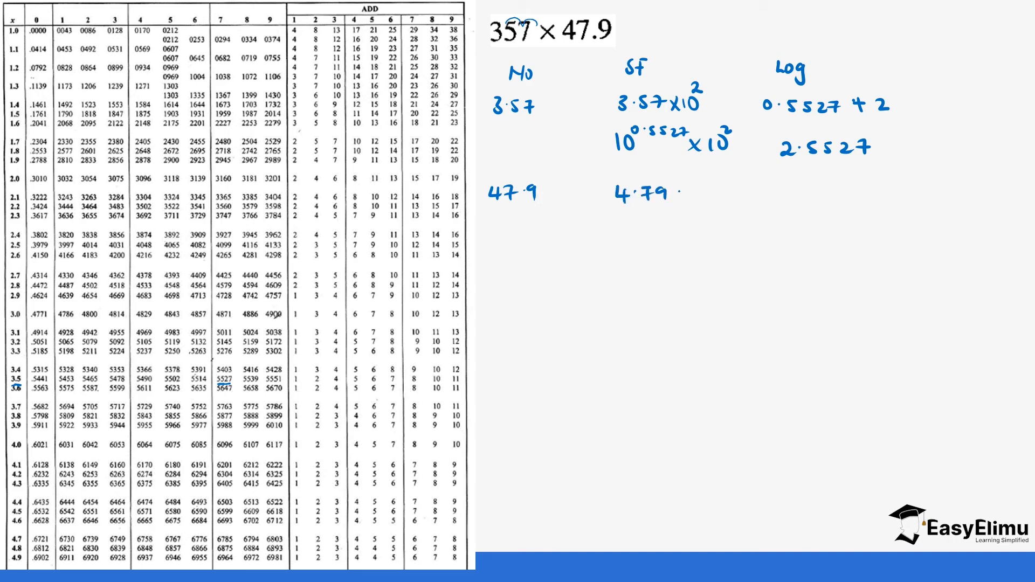
text(×10¹)
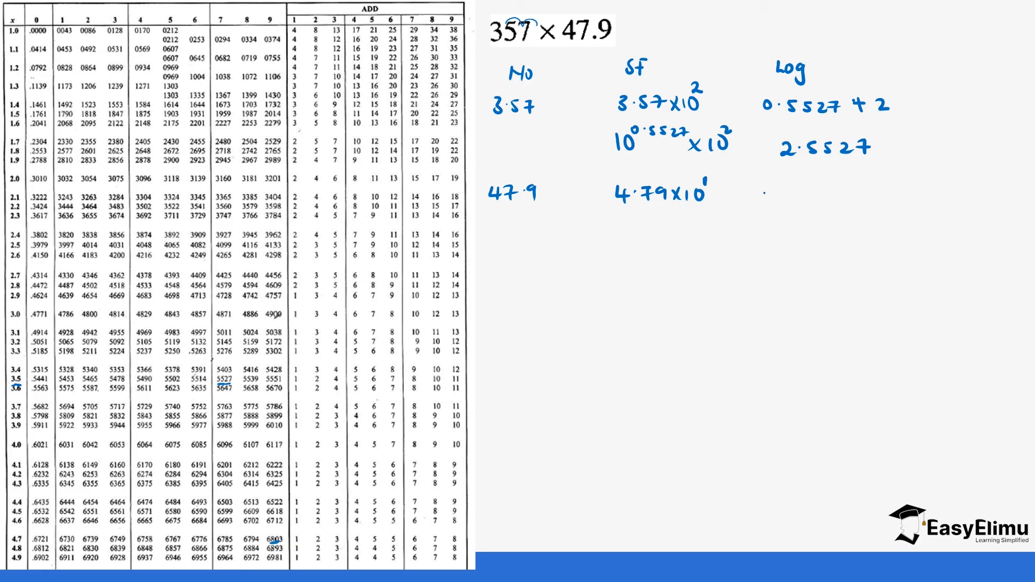
Step: Record the log of 4.79 as 0.6803 + 1 = 1.6803
text(0.68)
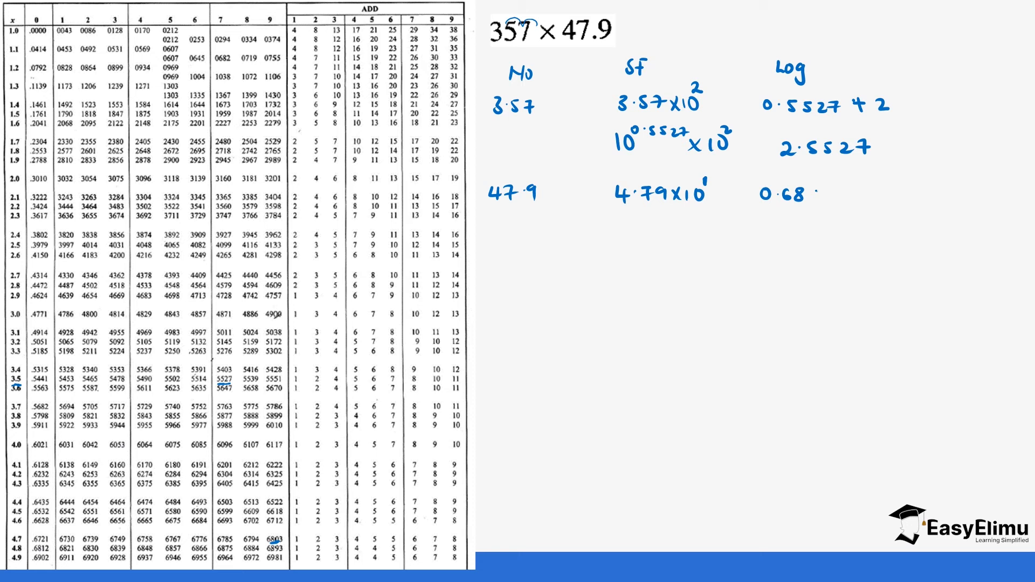
text(037)
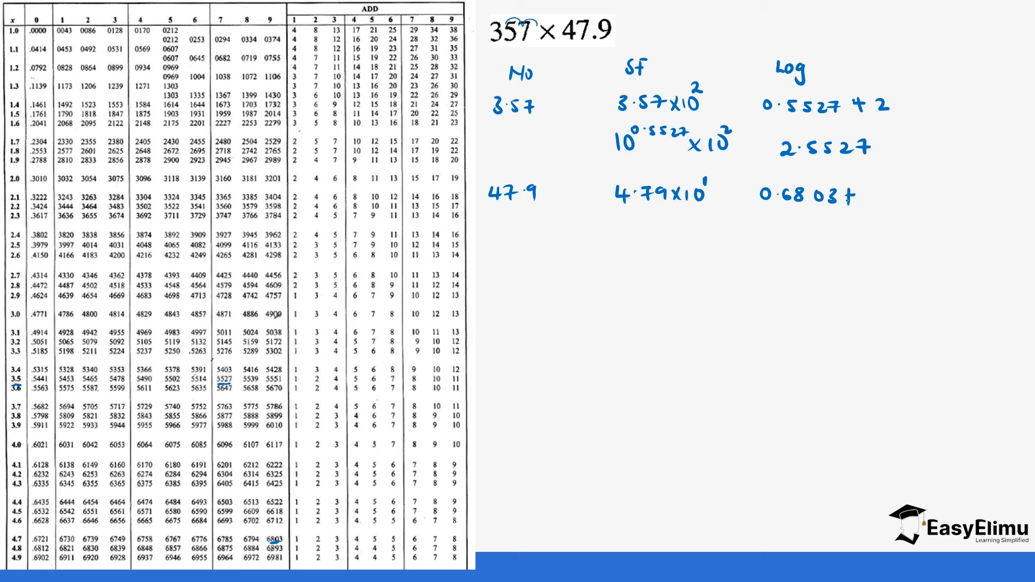
text(!)
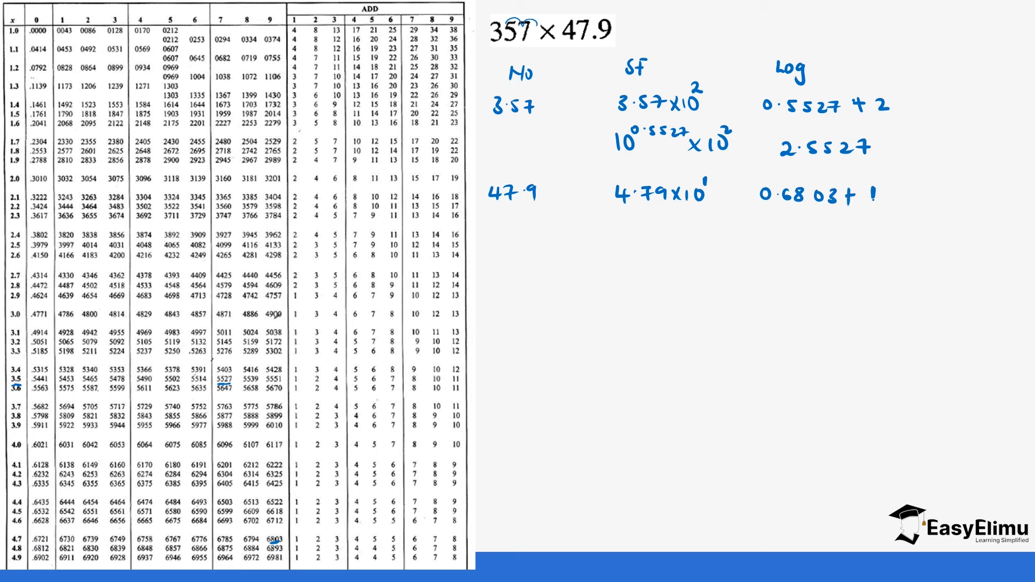
text(1.6)
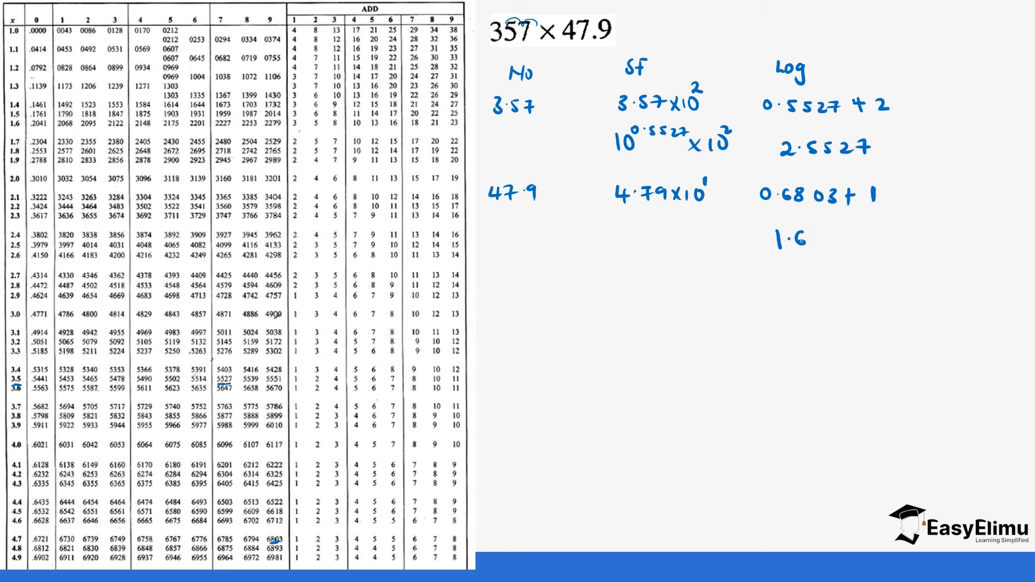
text(803)
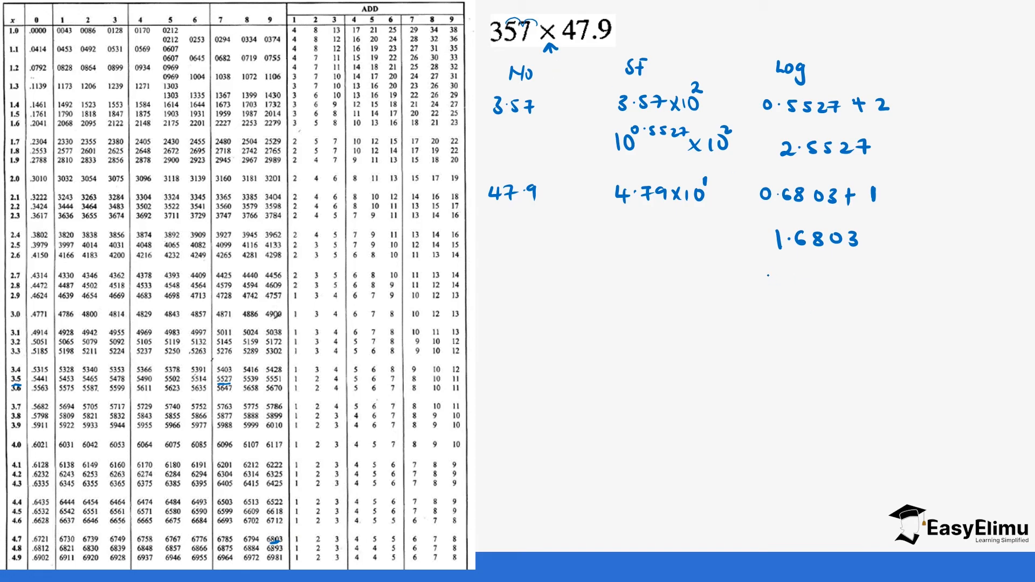
Step: Write the log sum 2.5527 + 1.6803 = 4.2330 and begin 10⁴ × 10^0.2330
text(2.5-)
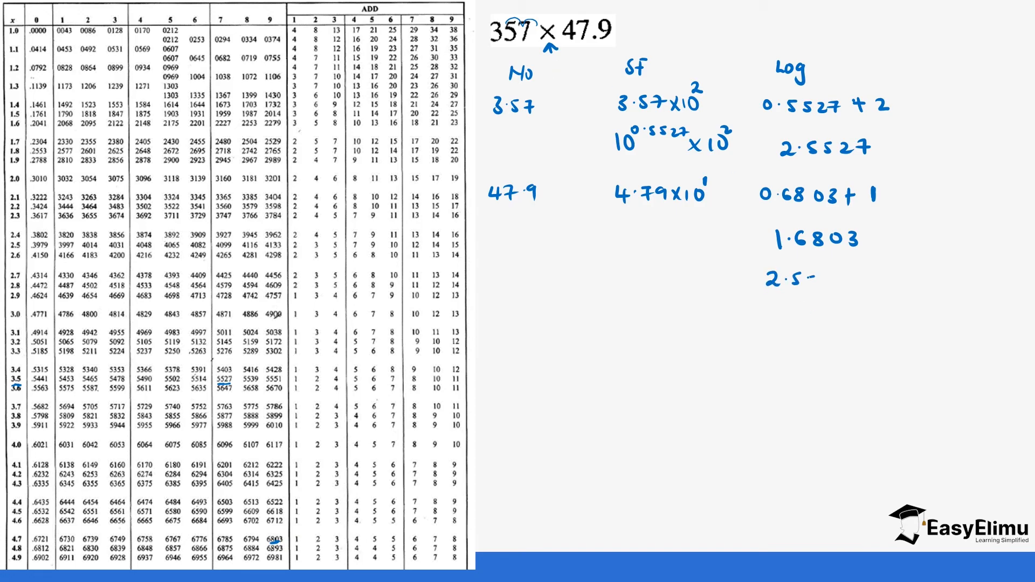
text(5527)
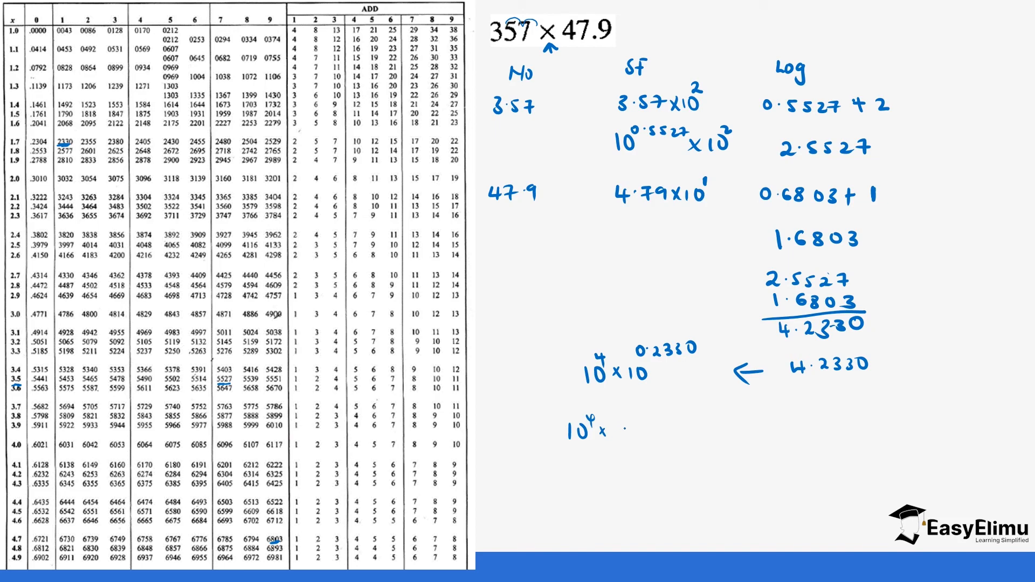
Step: Write the antilog 10⁴ × 1.71, then move to the 456 × 398 ÷ 271 problem
text(1.7)
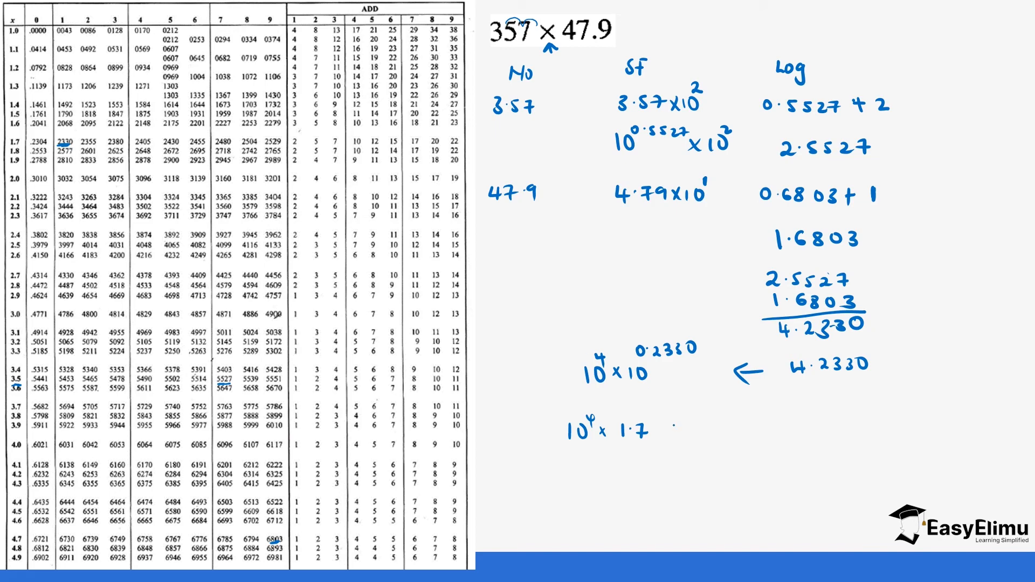
text(1)
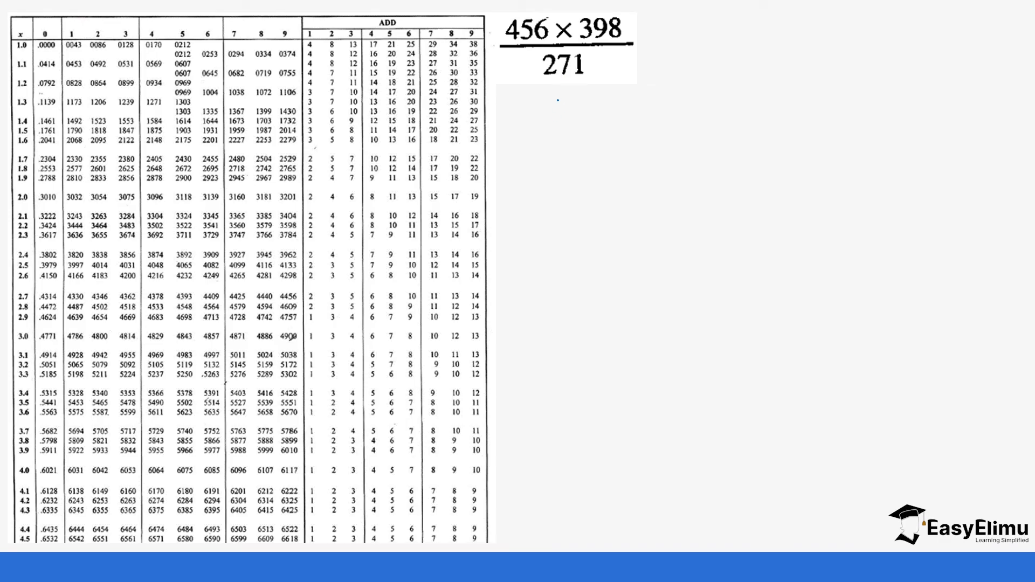
Step: Write No/Sf/log headings and 456 as 4.56 × 10²
text(M)
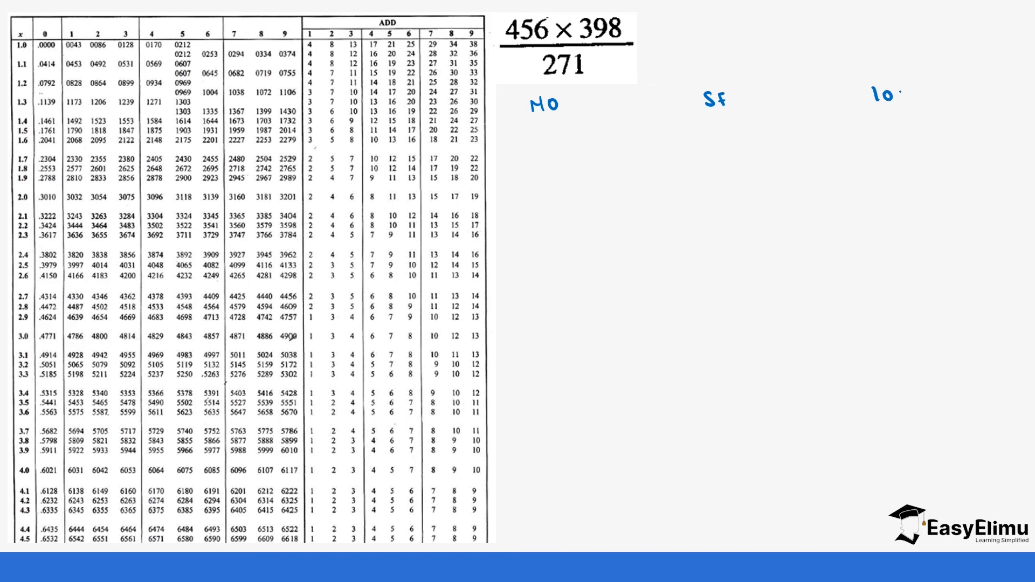
text(g)
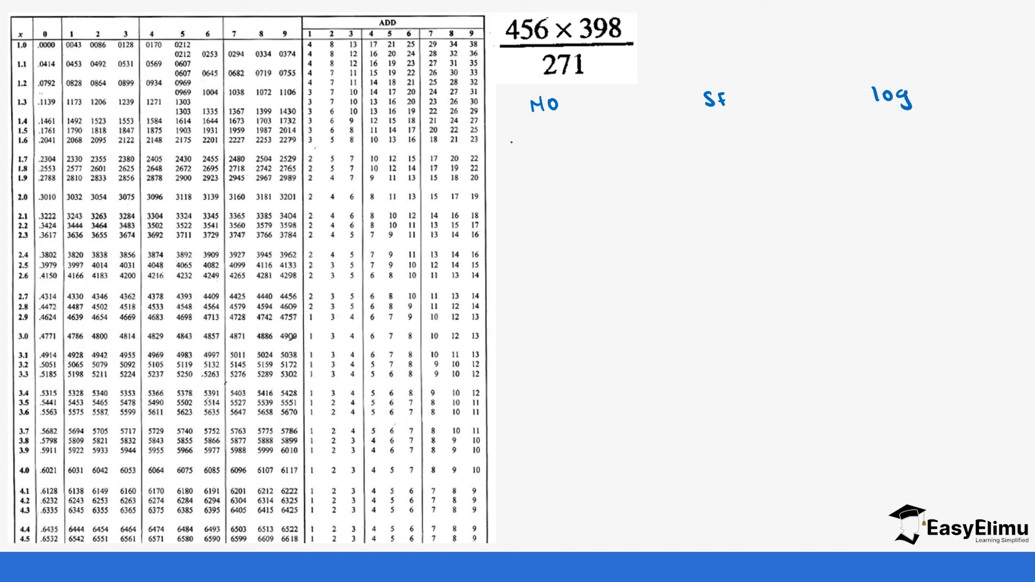
text(45)
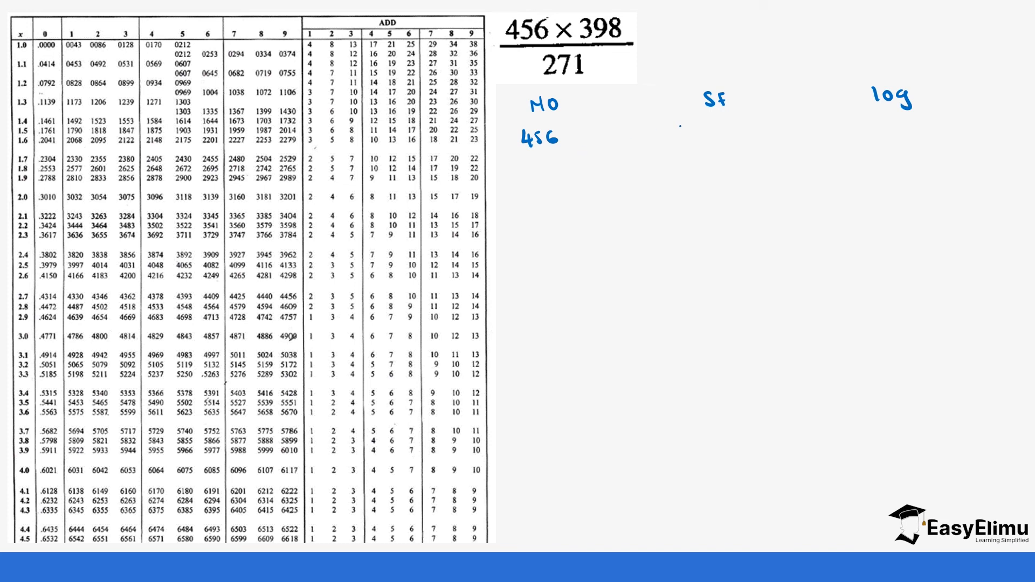
text(4·56x10²)
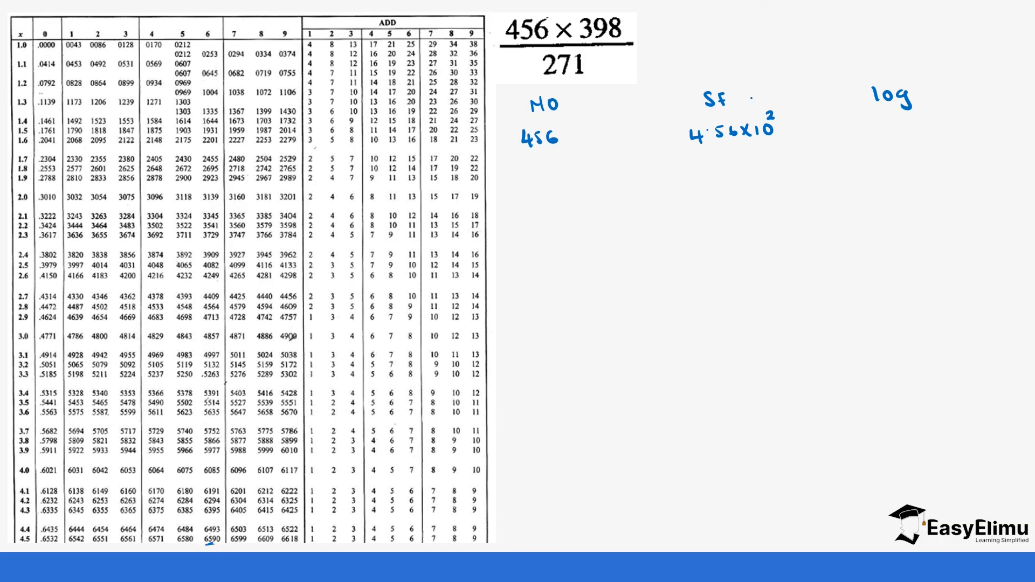
Step: Record the log of 456 as 0.6590 + 2 = 2.6590
text(0.)
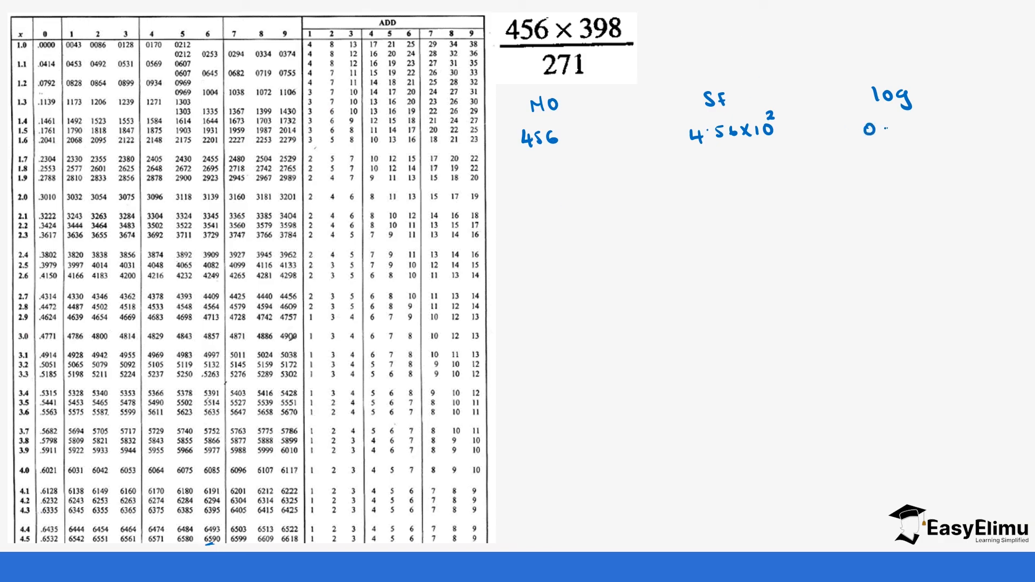
text(50)
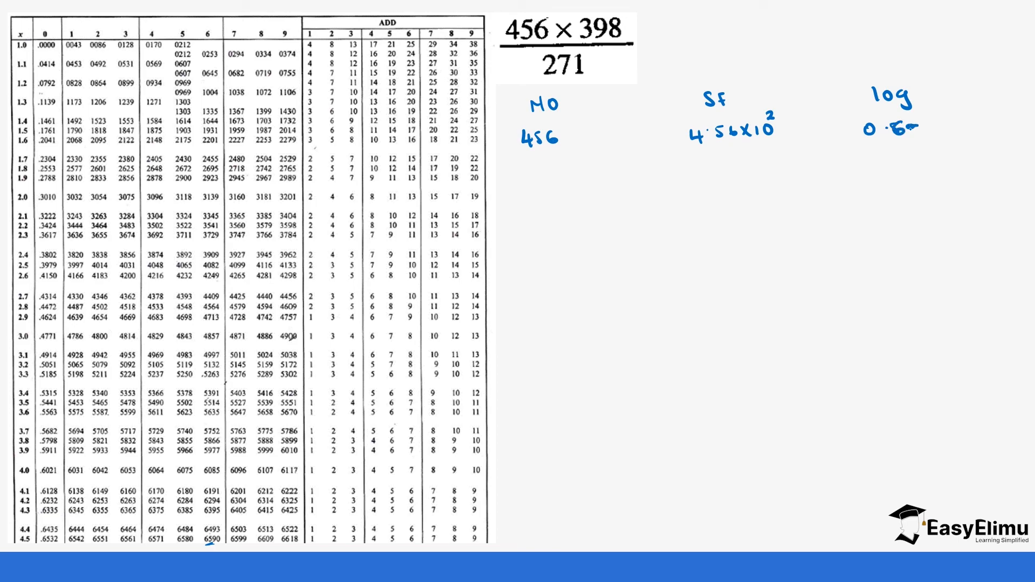
text(90)
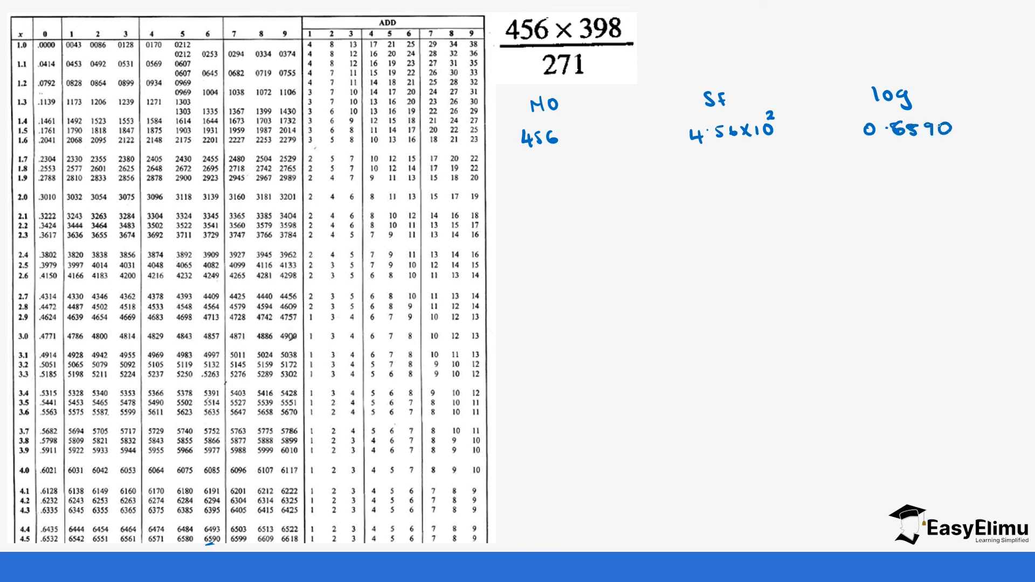
text(-)
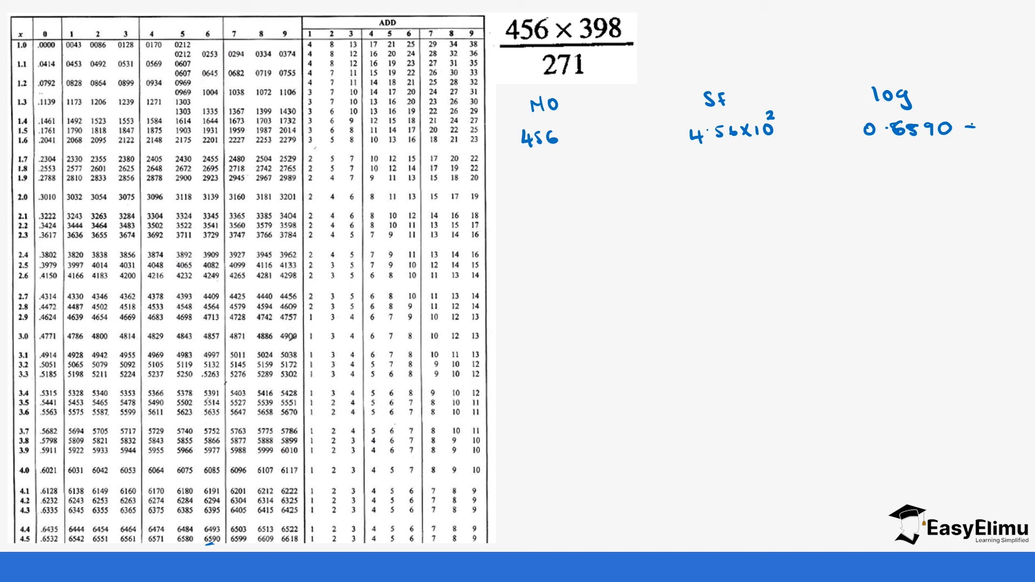
text(+2)
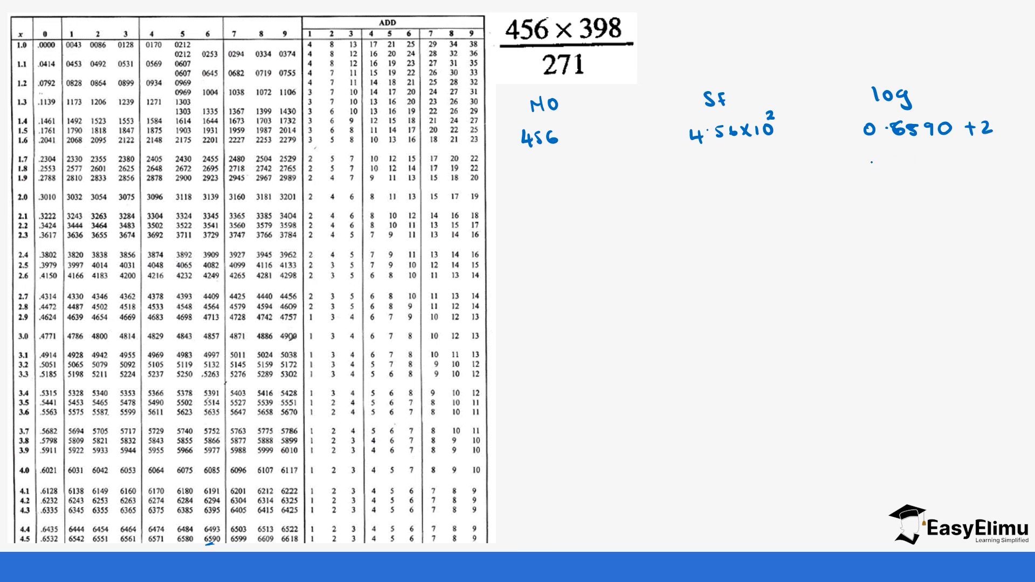
text(2.6)
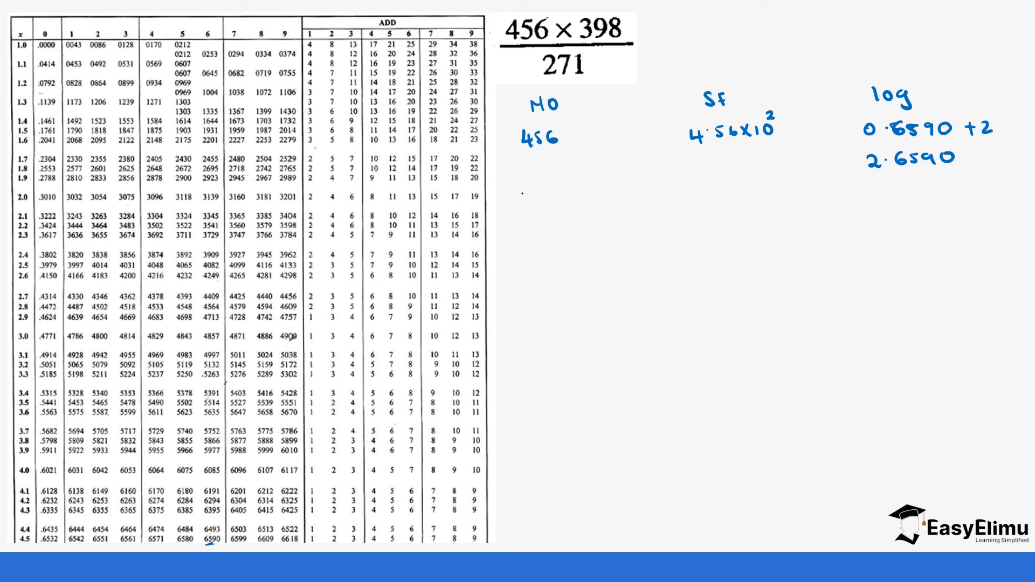
Step: Write 398 as 3.98 × 10² with log 2.5999 and start the sum
text(398)
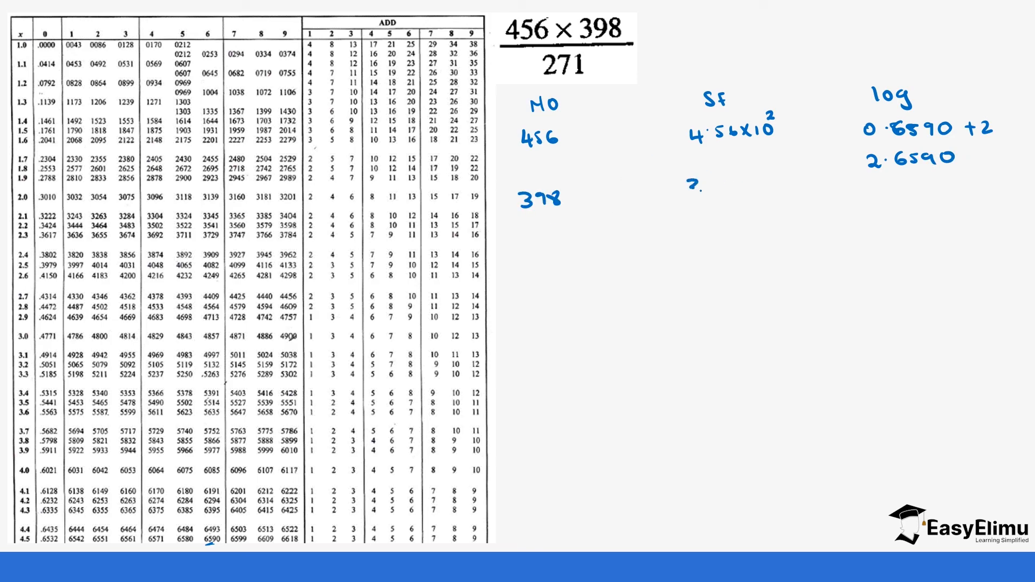
text(3.98x10²)
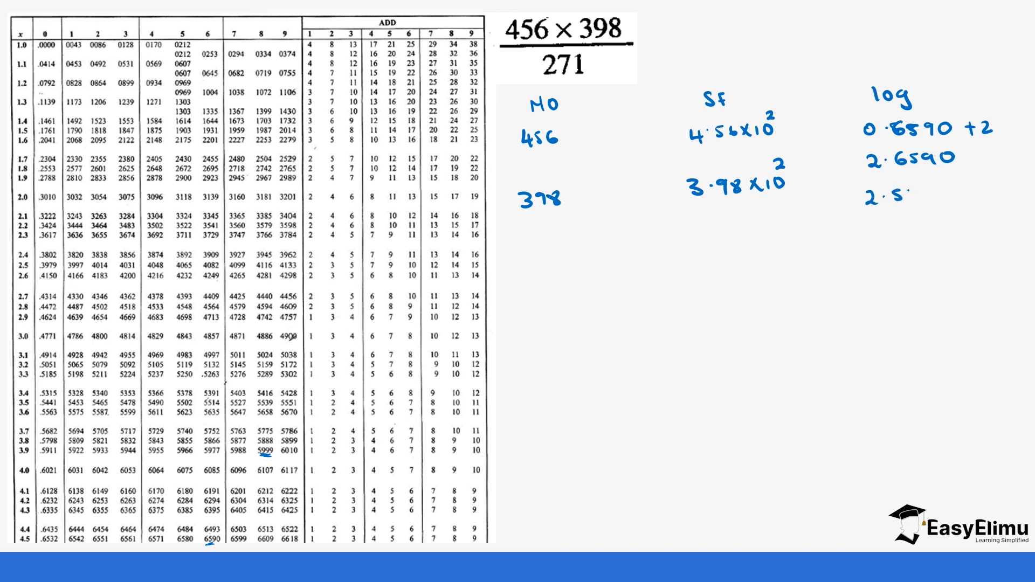
text(729)
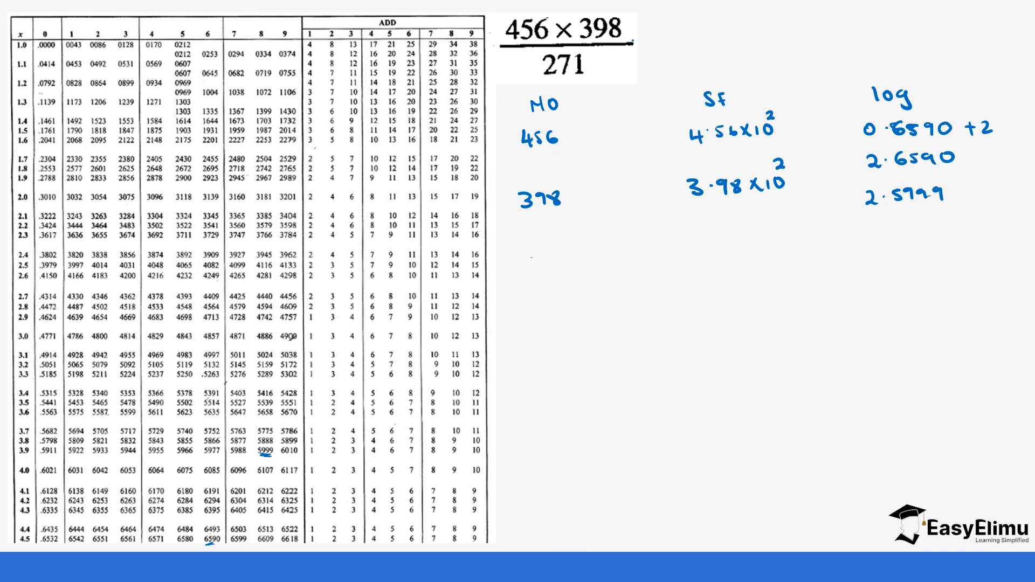
mouse_move(561, 13)
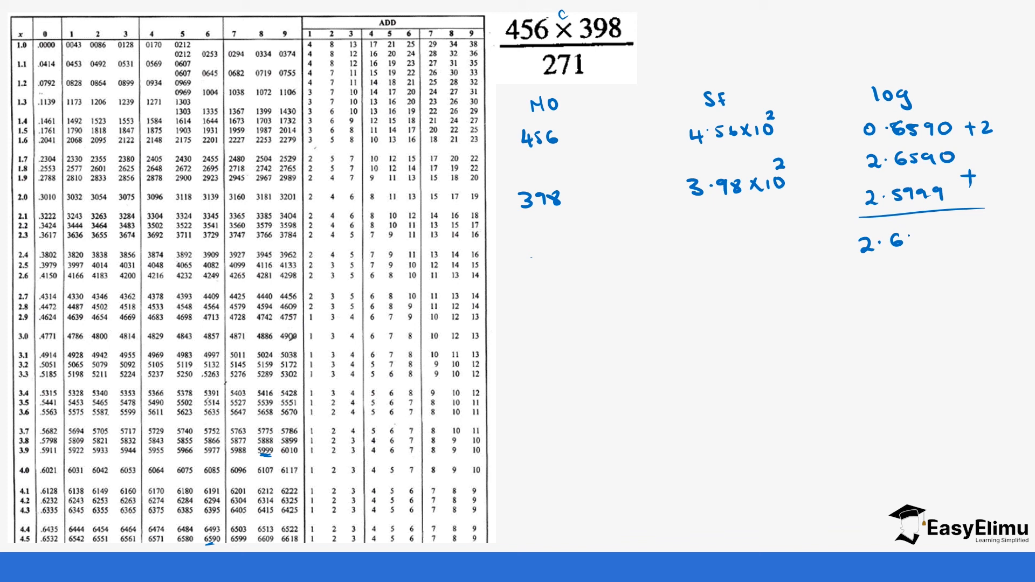
text(590)
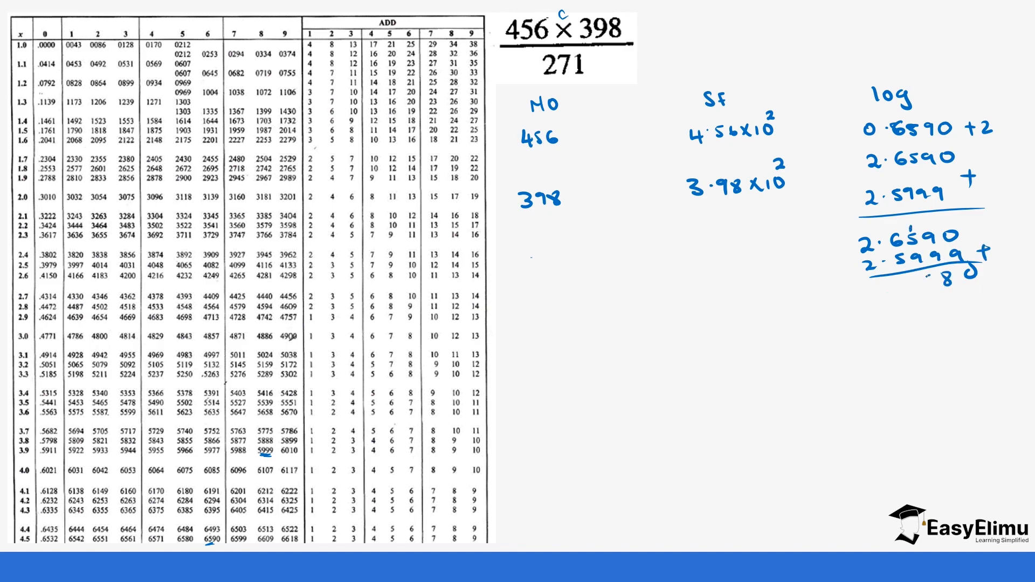
text(5)
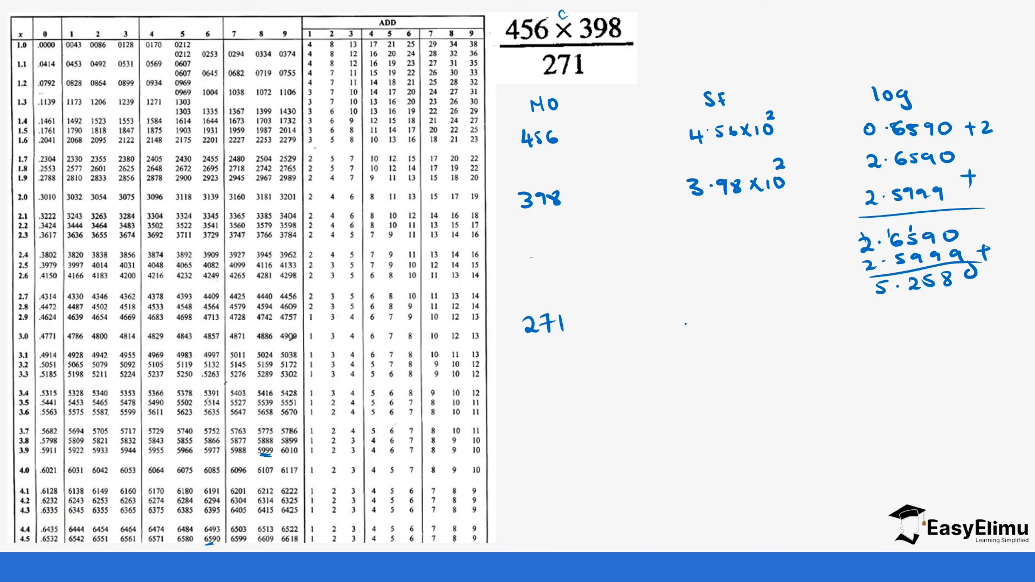
Step: Write sum 5.2580, 271 as 2.71 × 10² with log 2.4330, and difference 2.6250
text(2.1)
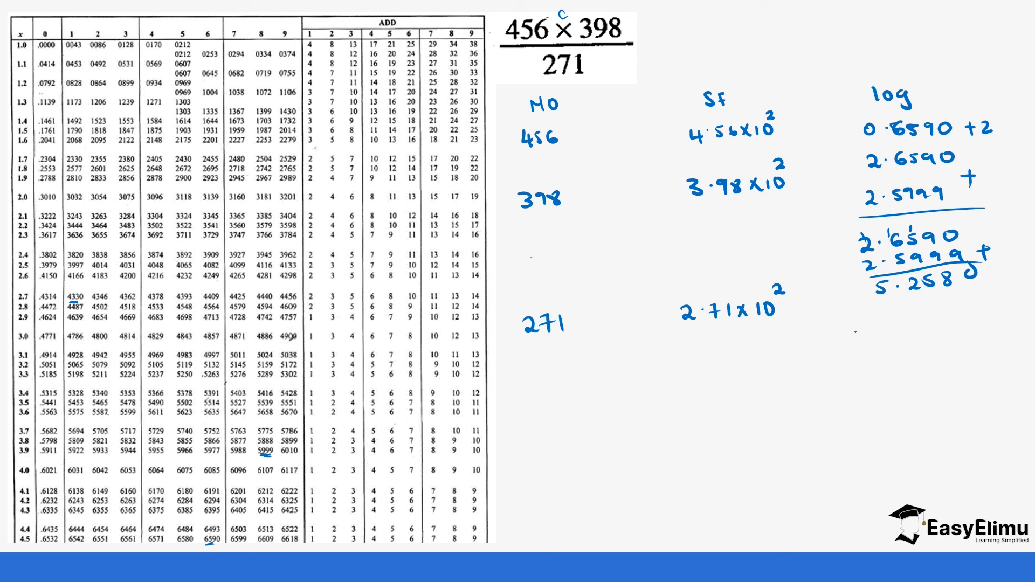
text(2.4330)
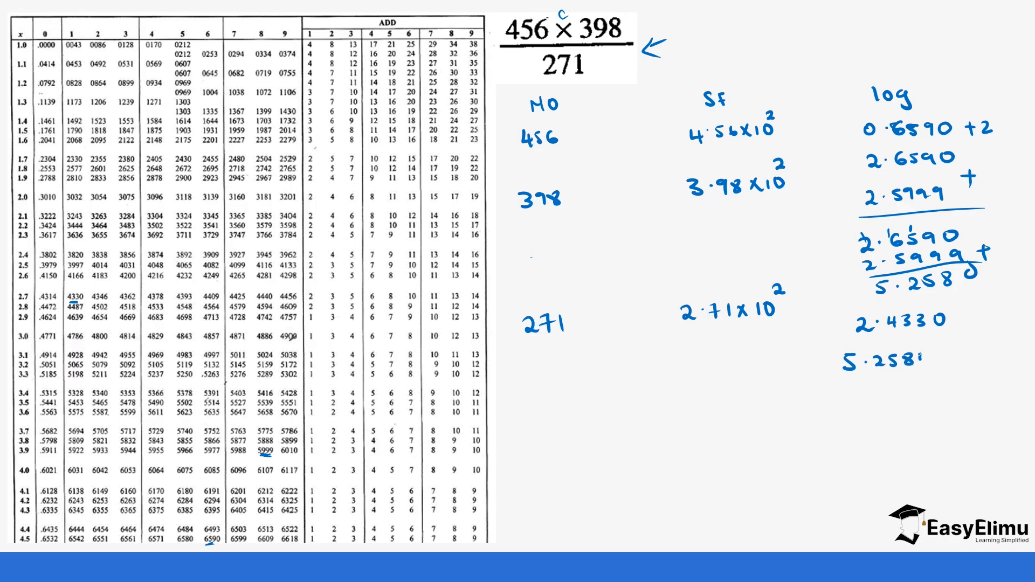
text(2.4.)
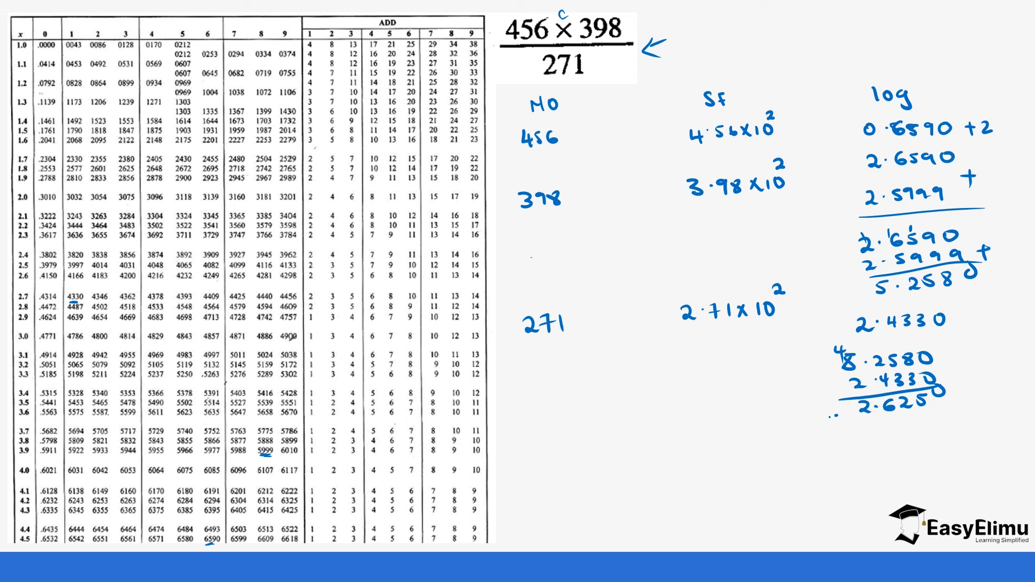
mouse_move(819, 419)
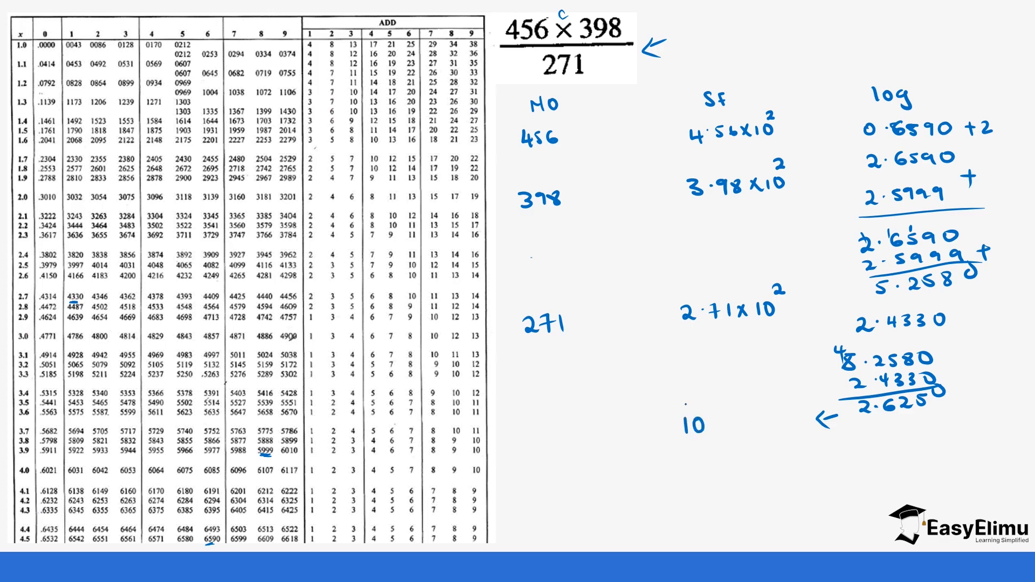
Step: Mark 6243 in the log table, write 4.2 and the difference 0.6250 − 0.6243 = 7
click(703, 403)
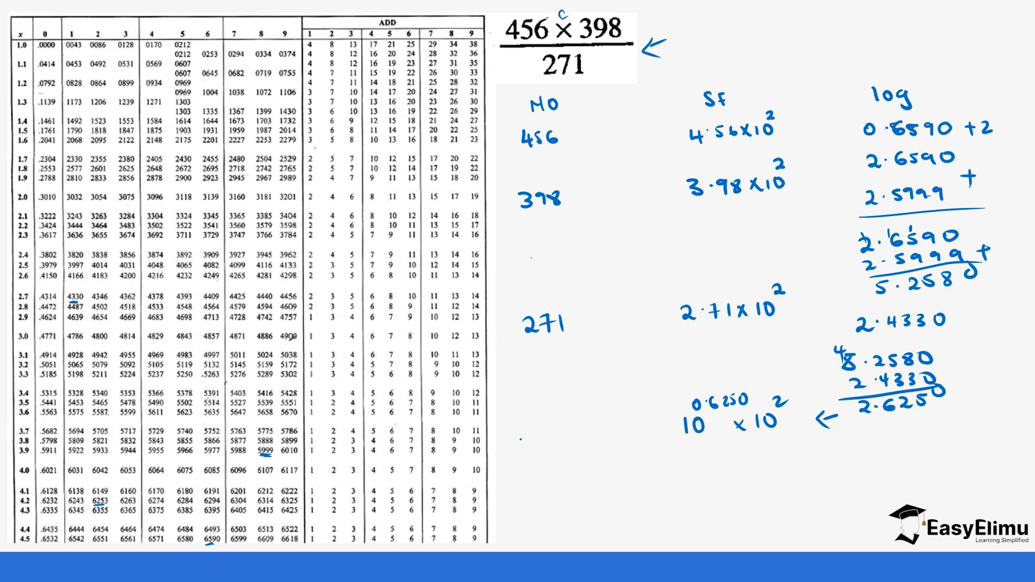
text(4.2.)
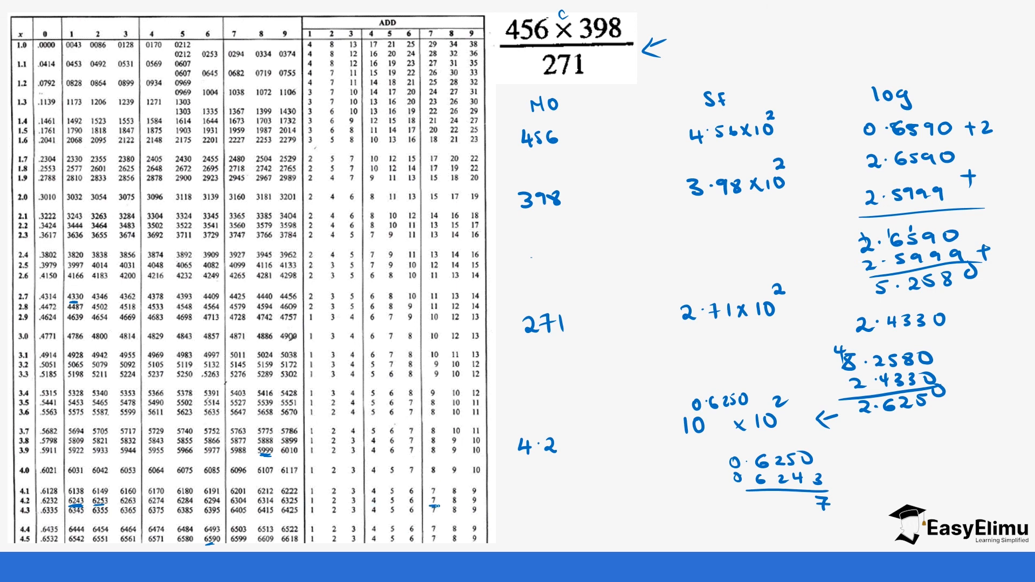
text(6)
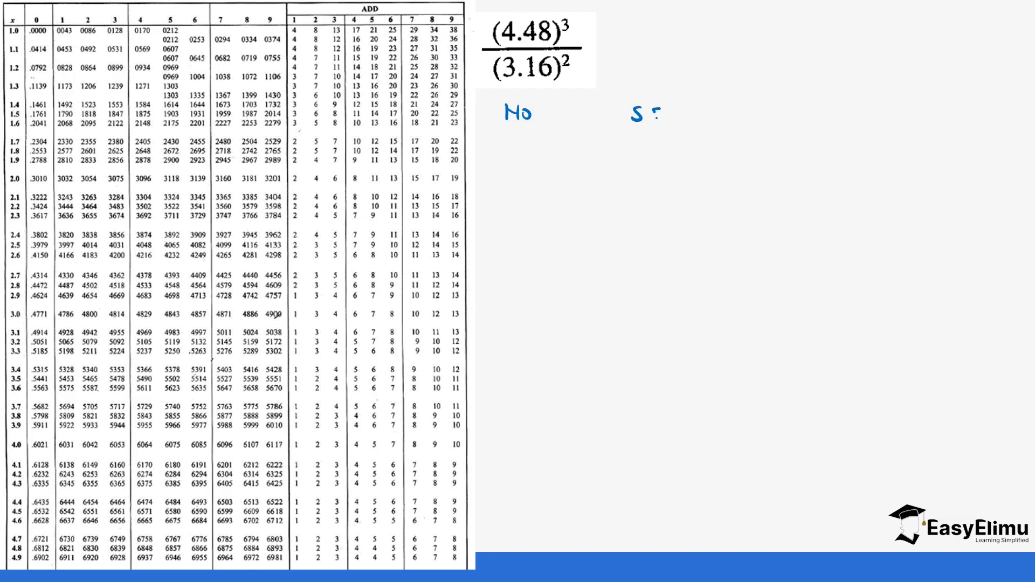
Step: Write 4.48 under the No and SF columns
text(log)
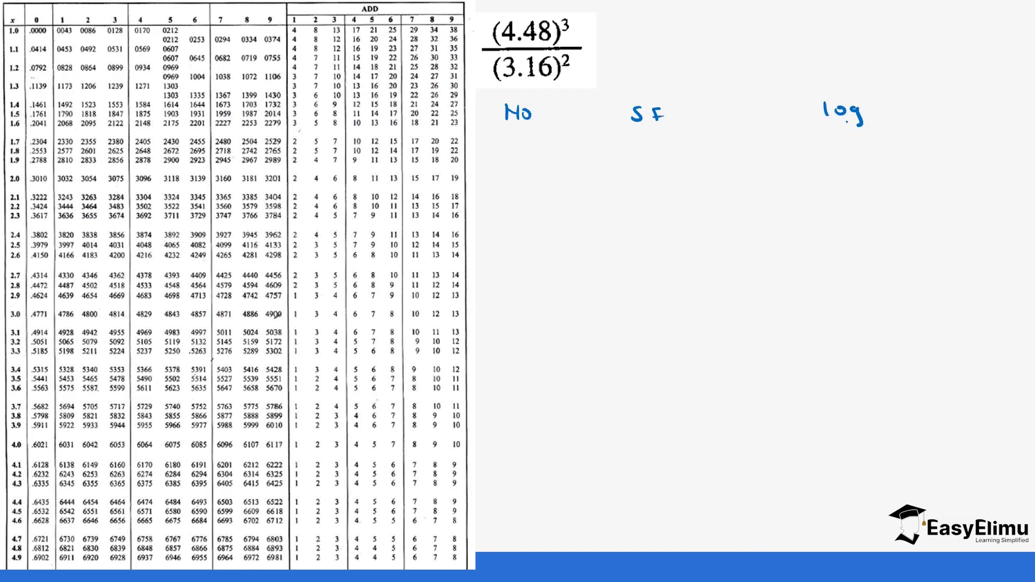
text(4.)
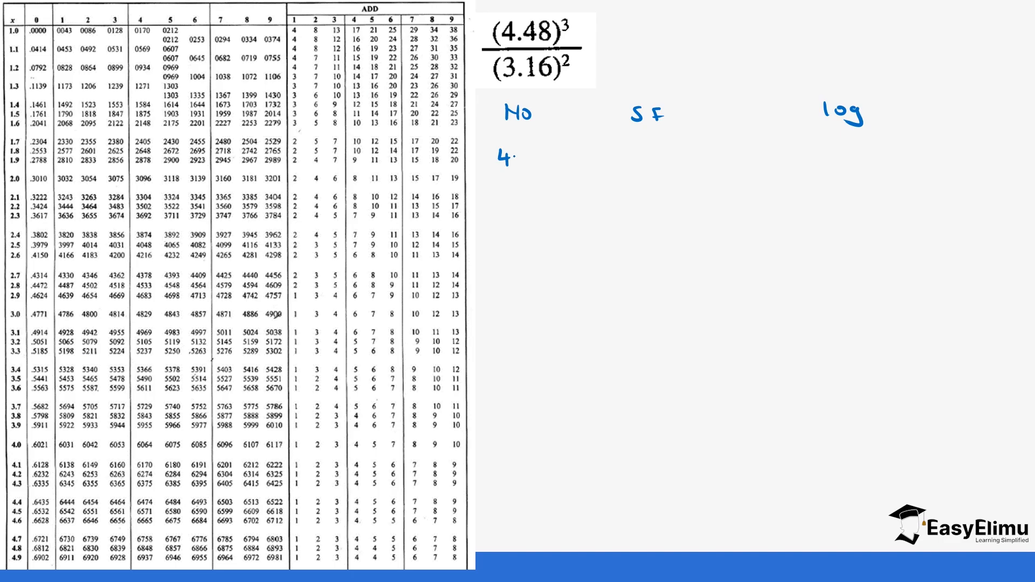
text(48)
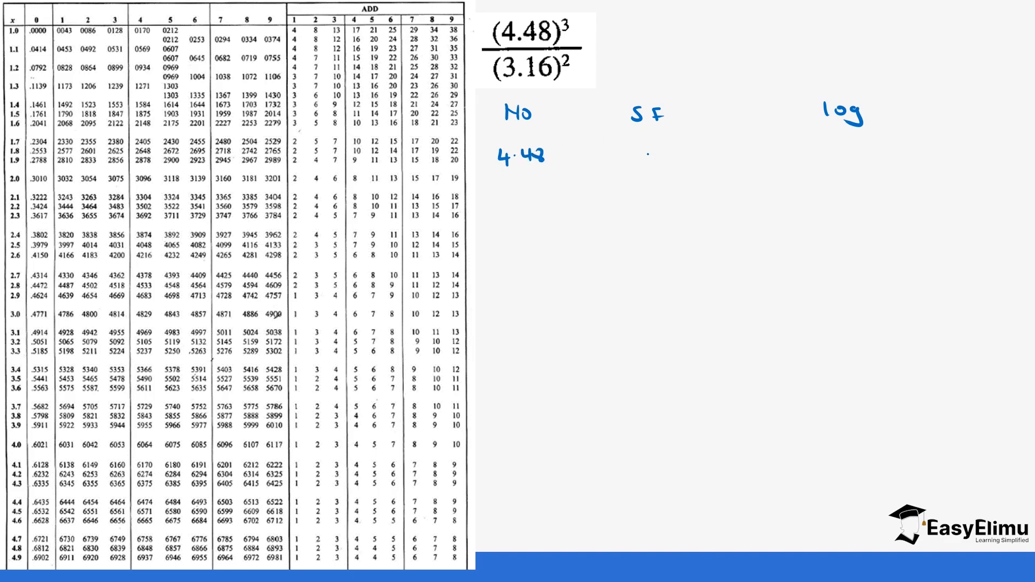
text(4.48)
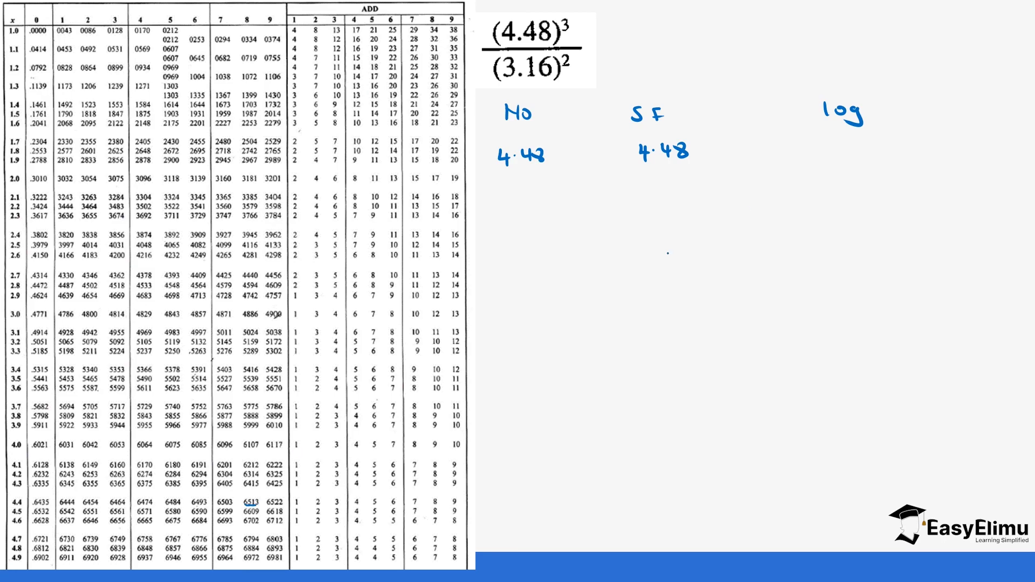
Step: Record the log 0.6513 × 3 and the tripled result 1.9539
text(0.6)
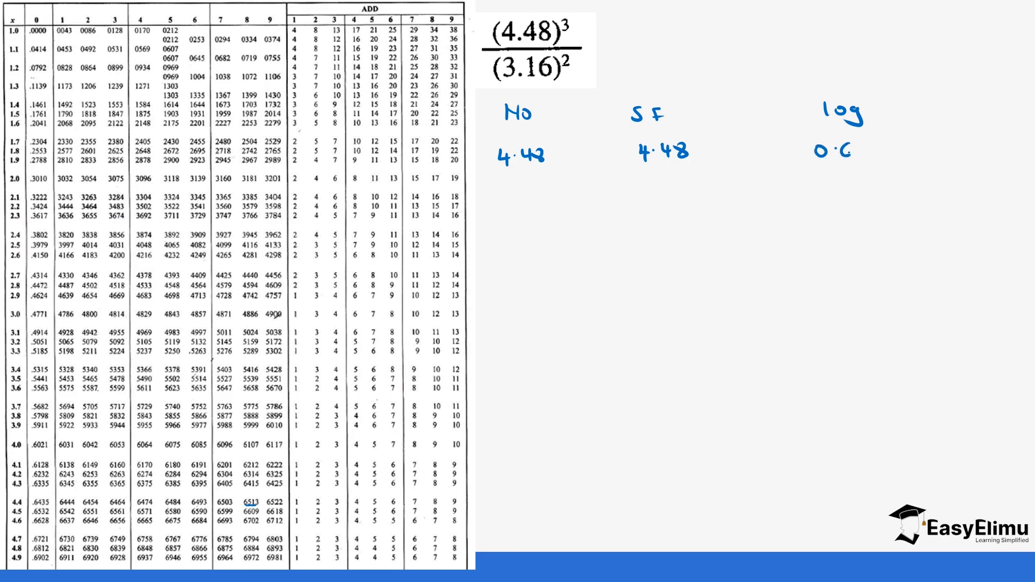
text(51)
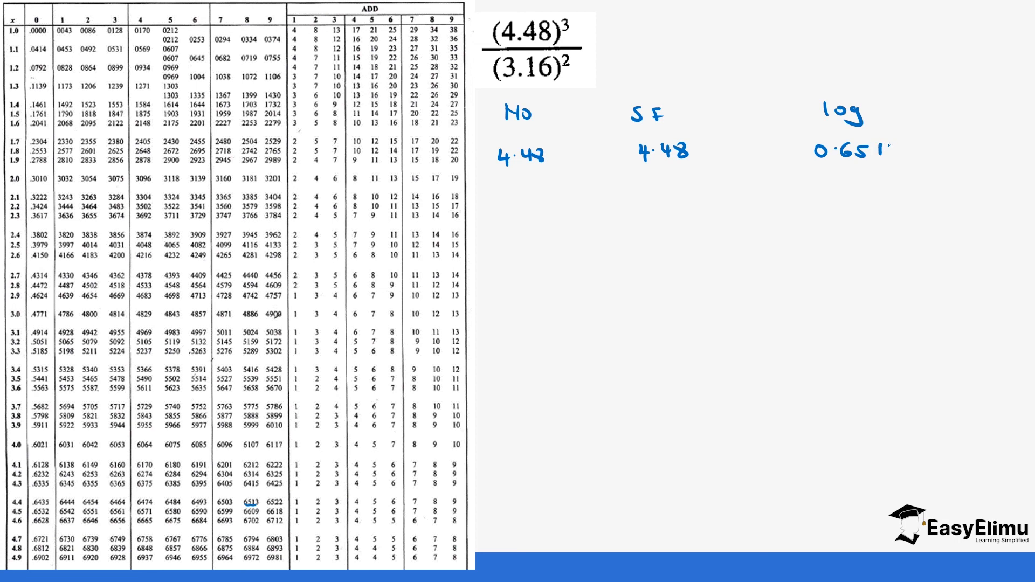
text(3)
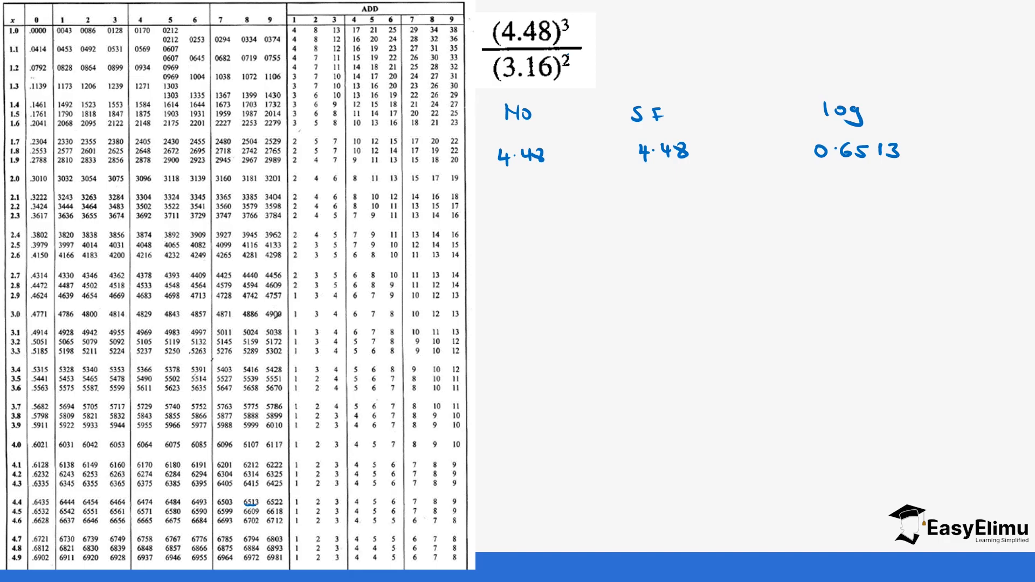
text(X)
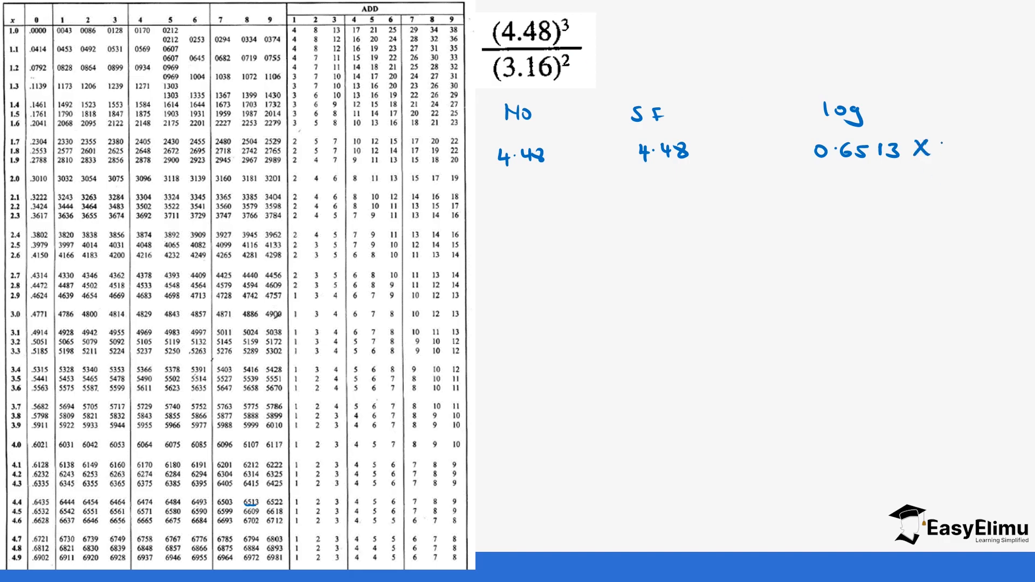
text(3)
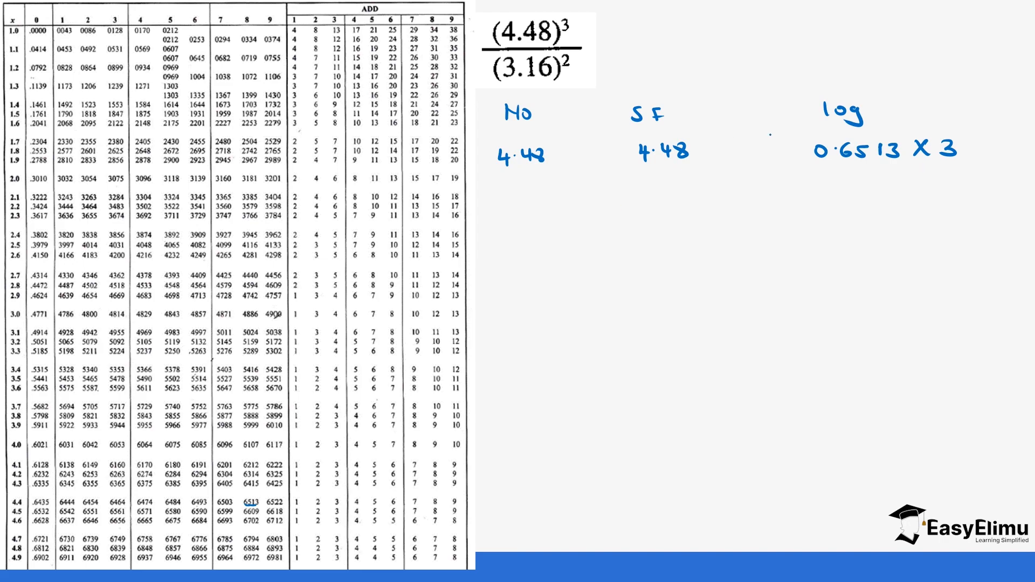
text(1.95.)
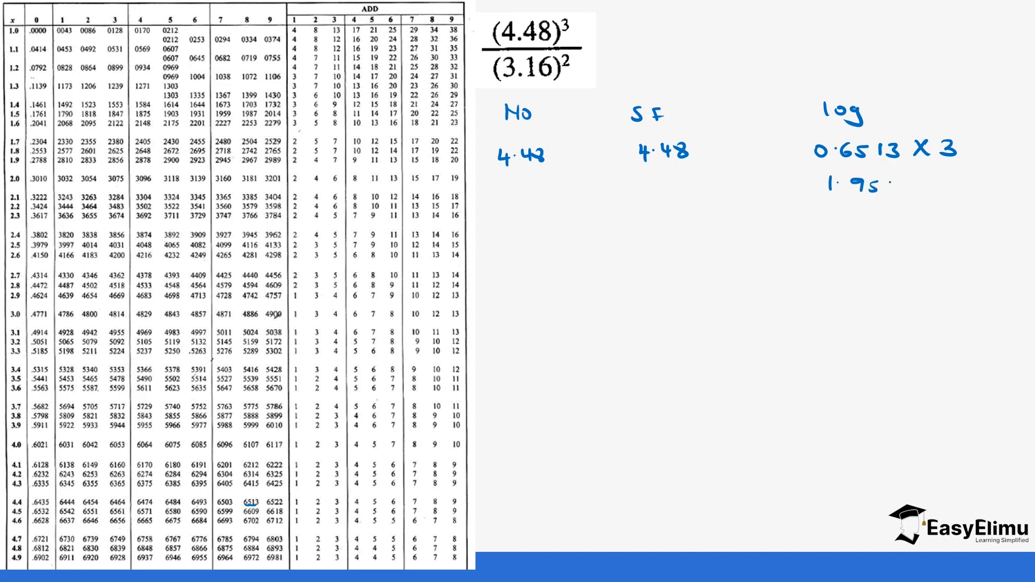
text(39)
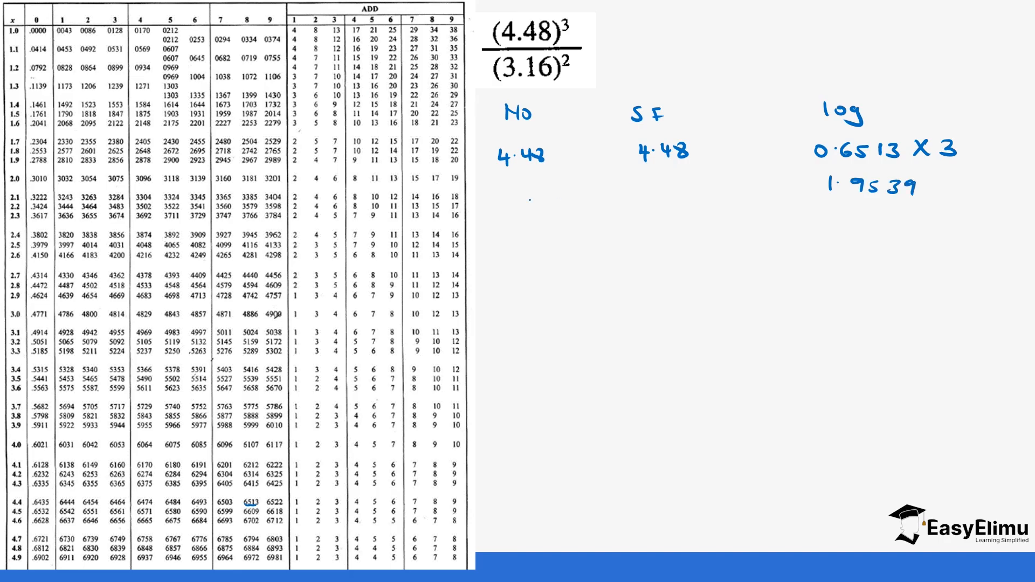
text(?)
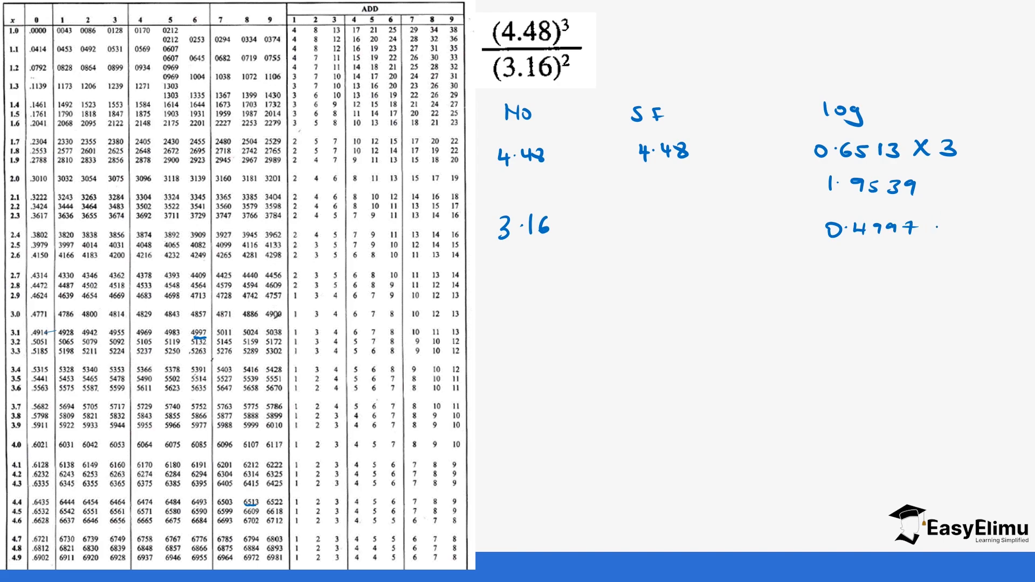
Step: Write 3.16 with its log 0.4997 × 2 and the result 0.9994
text(X 2)
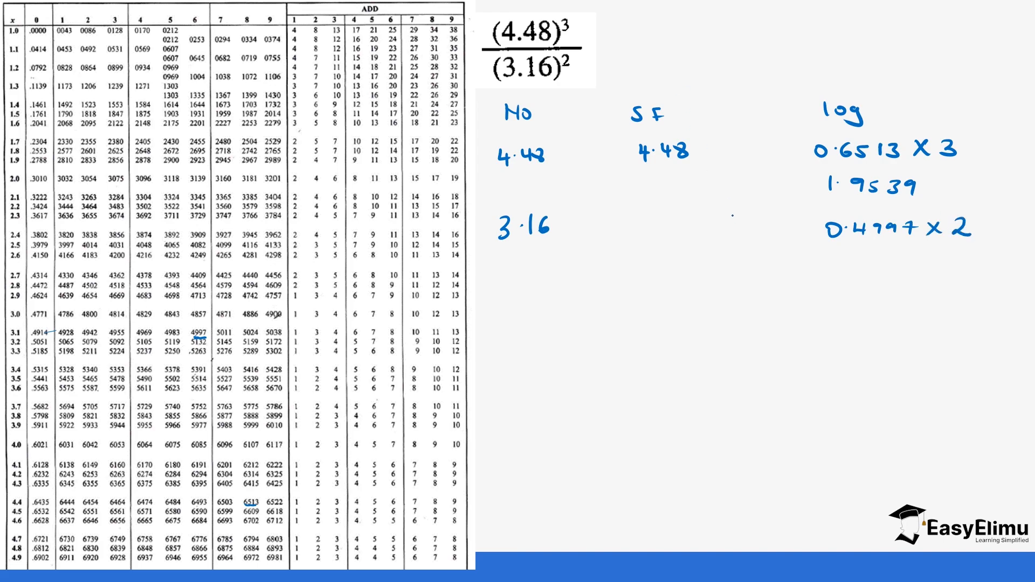
text(0.)
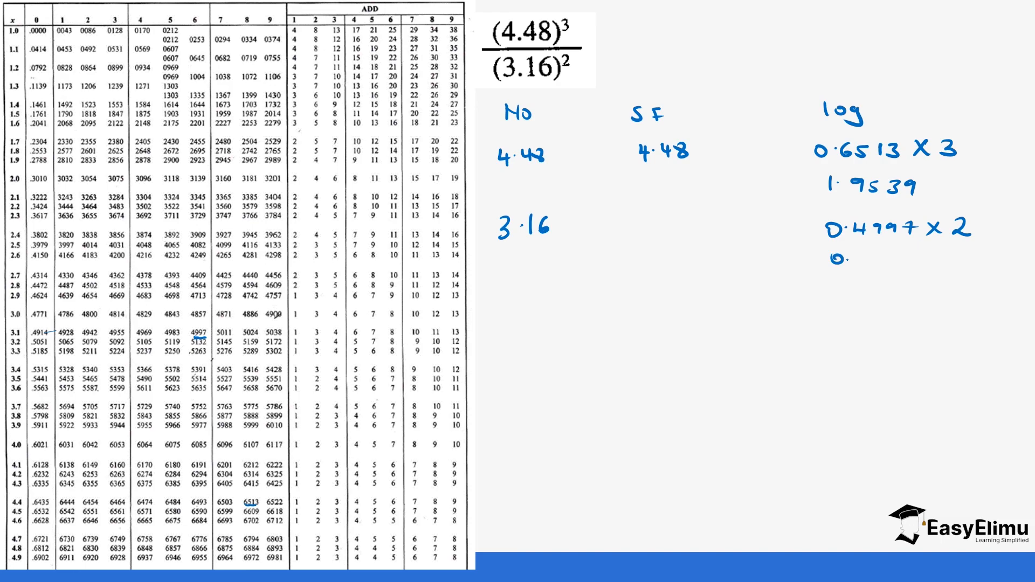
text(99.)
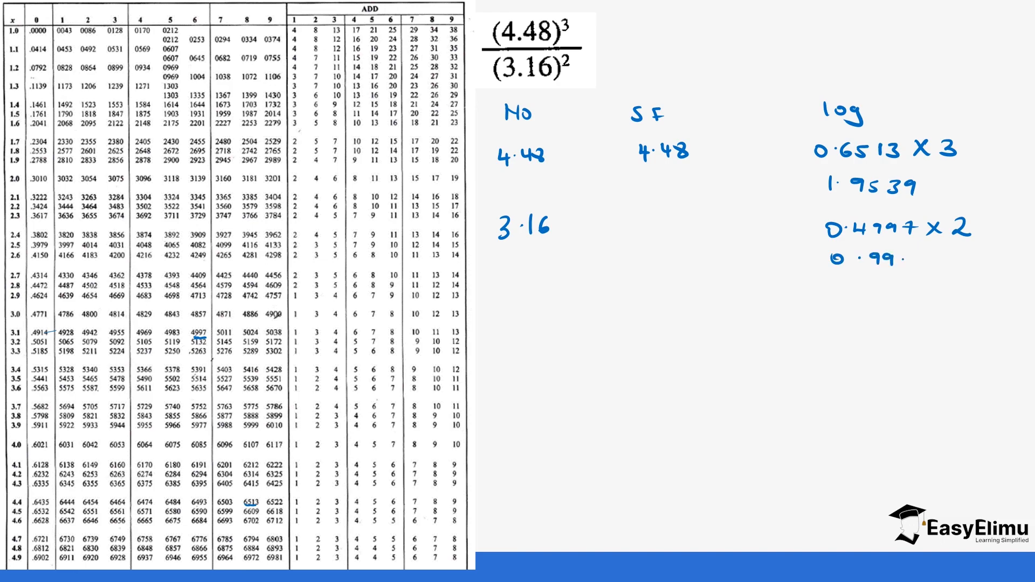
text(94)
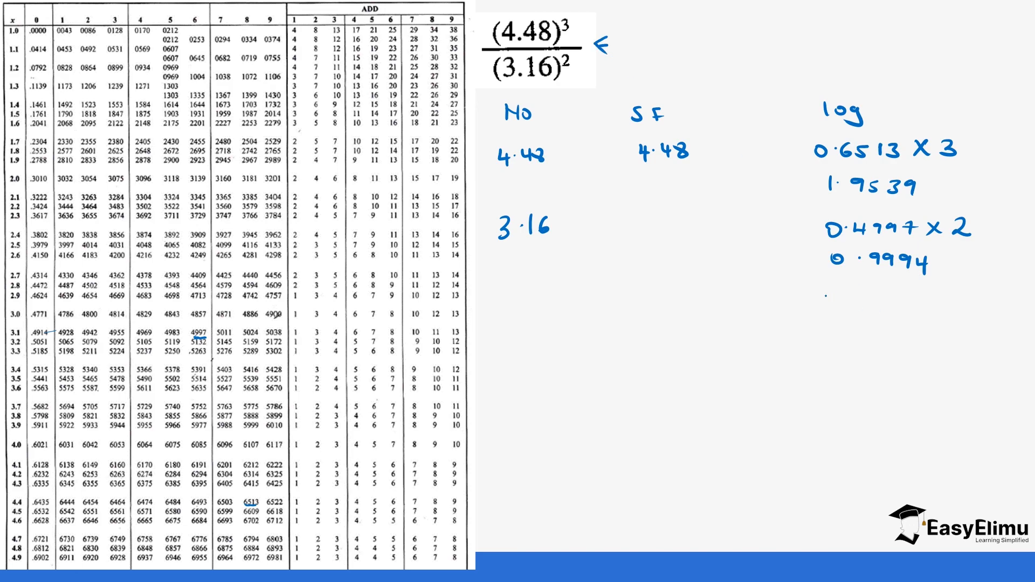
Step: Write 1.9539 minus 0.9994 in the log column and the difference 0.2245
text(1.9539)
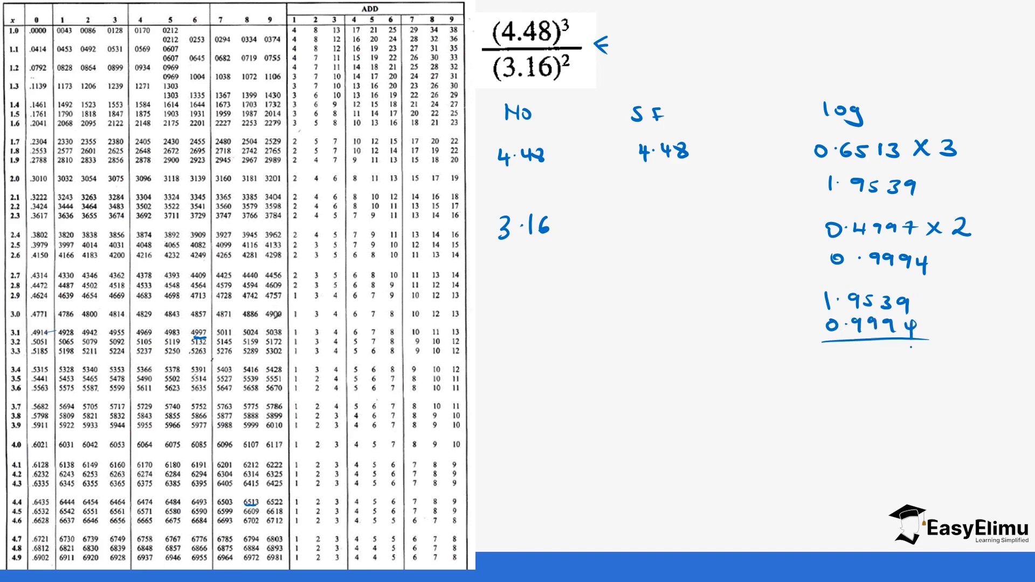
text(5)
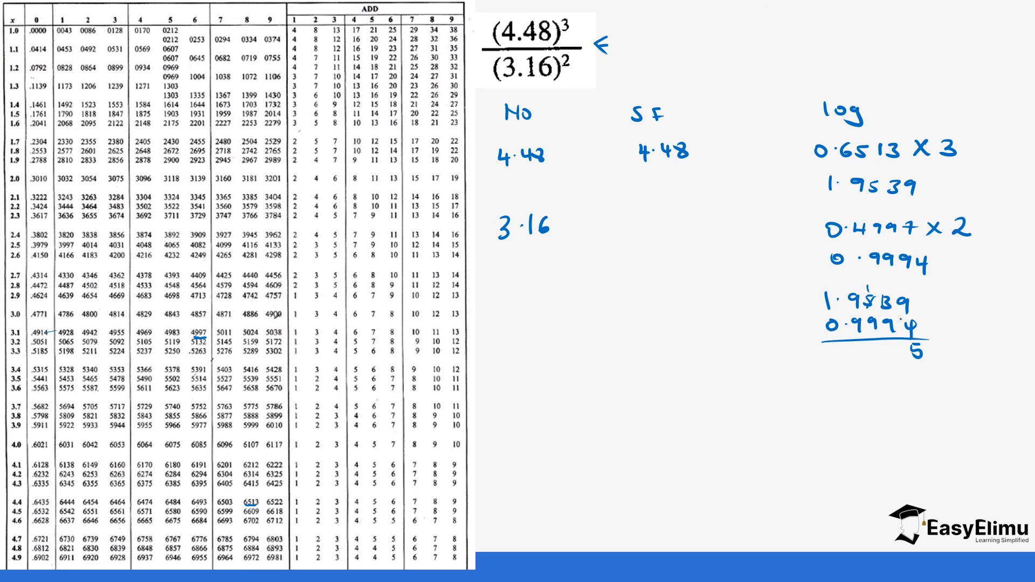
text(4)
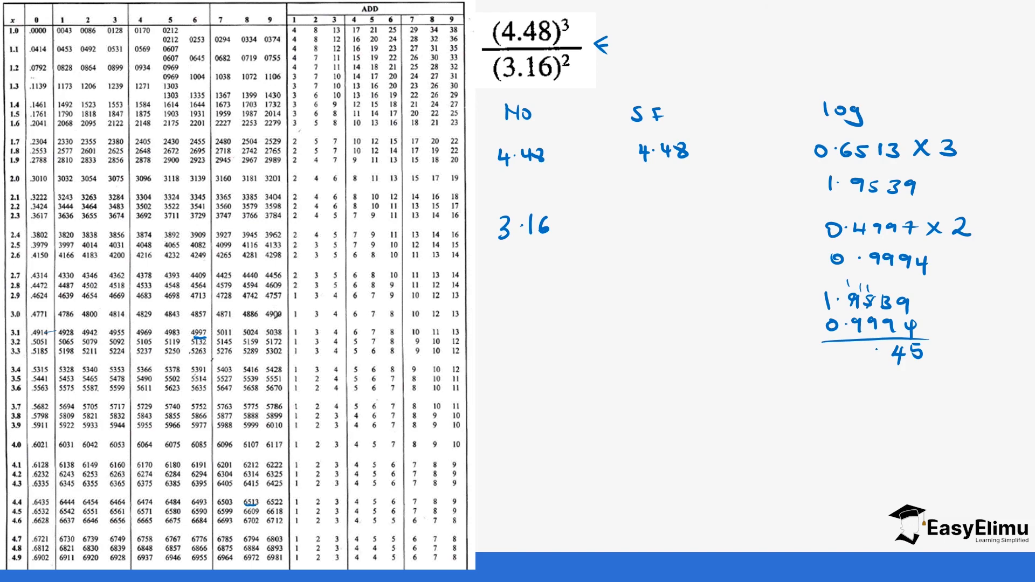
text(2)
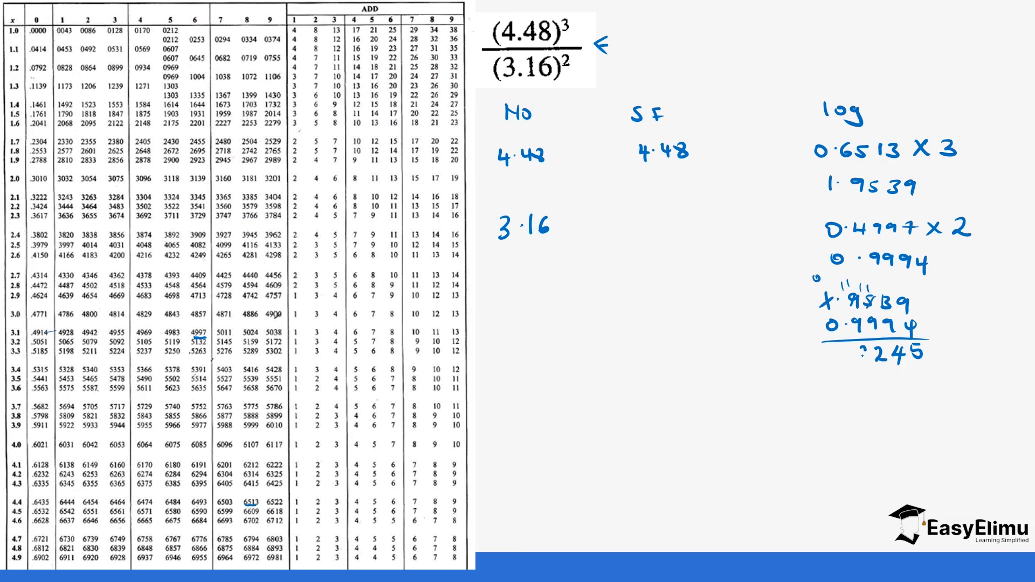
text(0.2245)
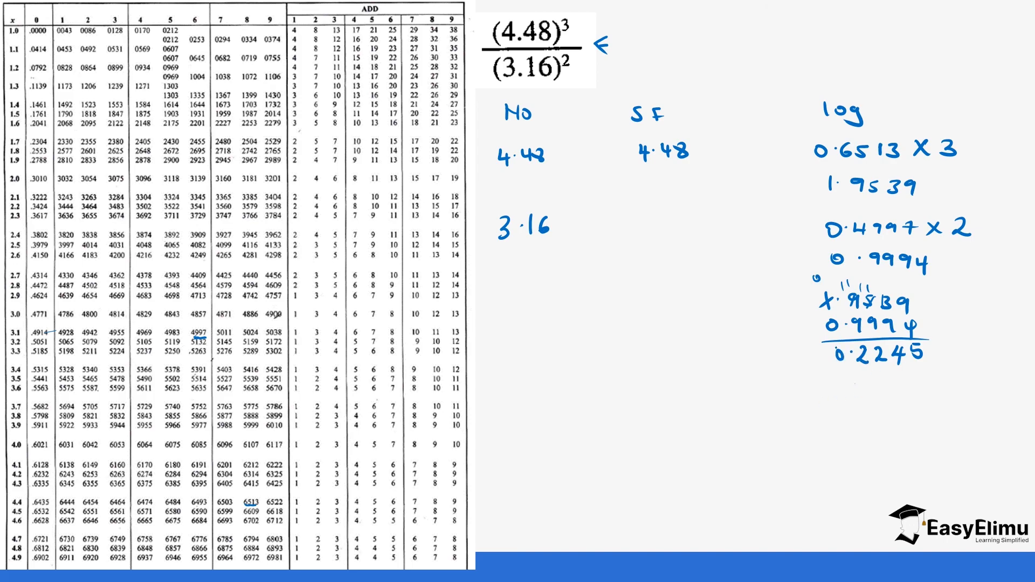
Step: Mark table entries 2201 and 2227, write antilog 1.66 and the 0.2246 − 0.2201 working
click(799, 356)
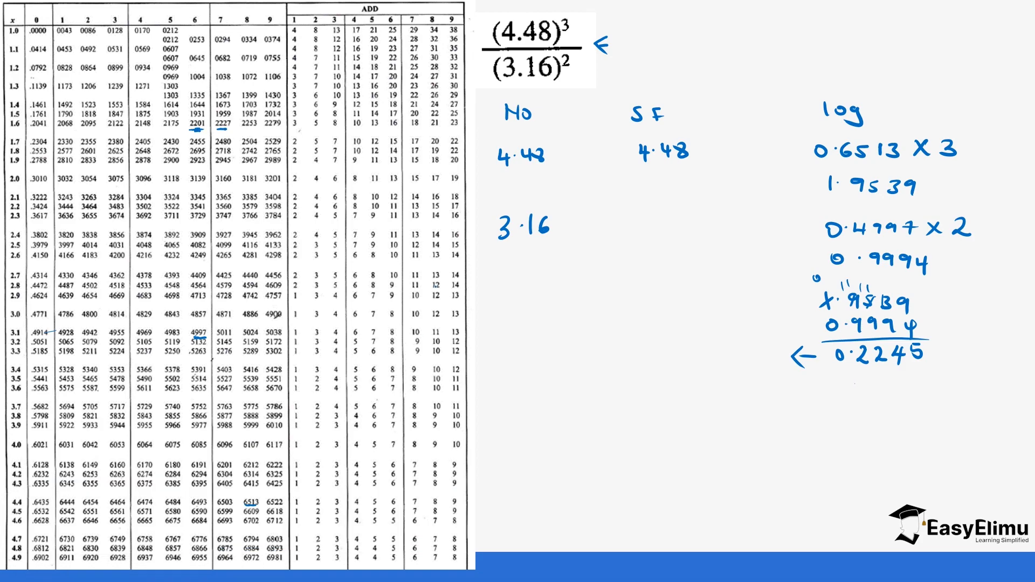
text(1.6)
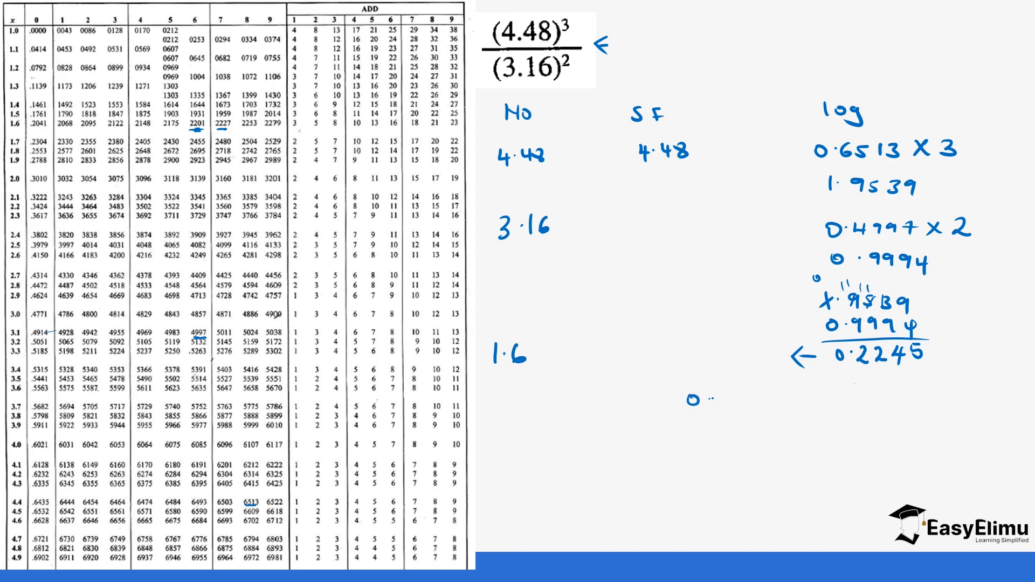
text(0.2246)
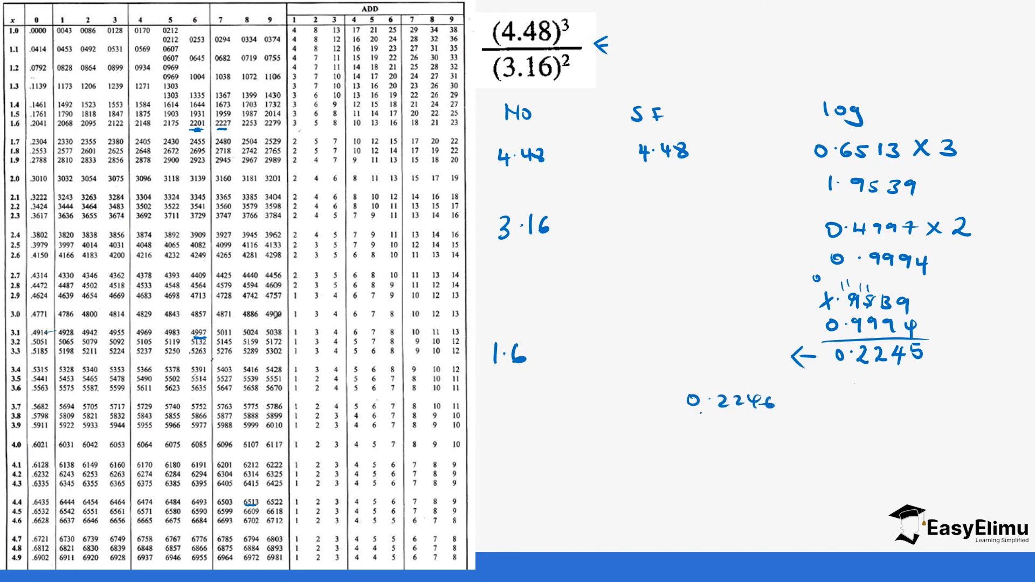
text(0.220)
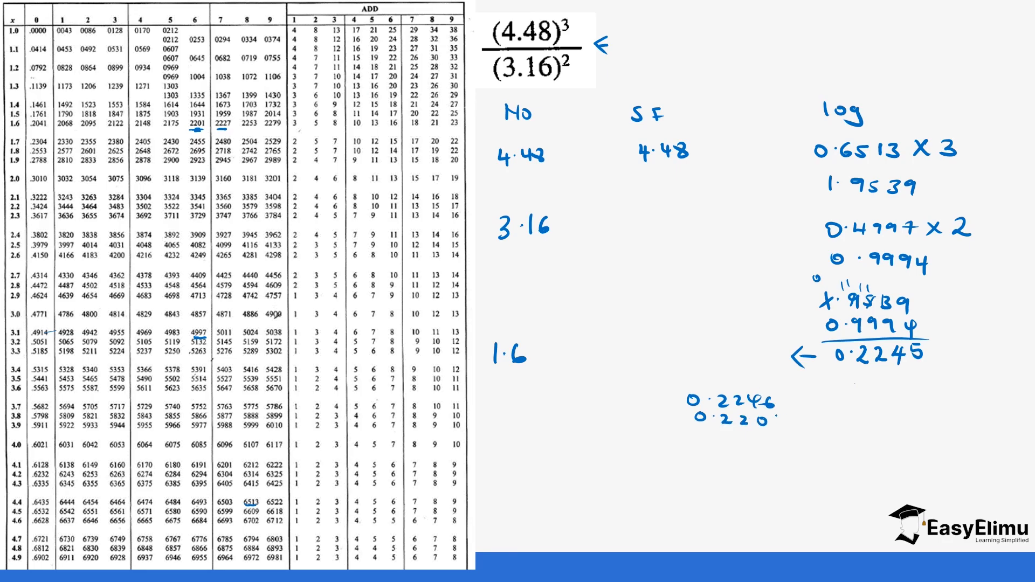
text(1)
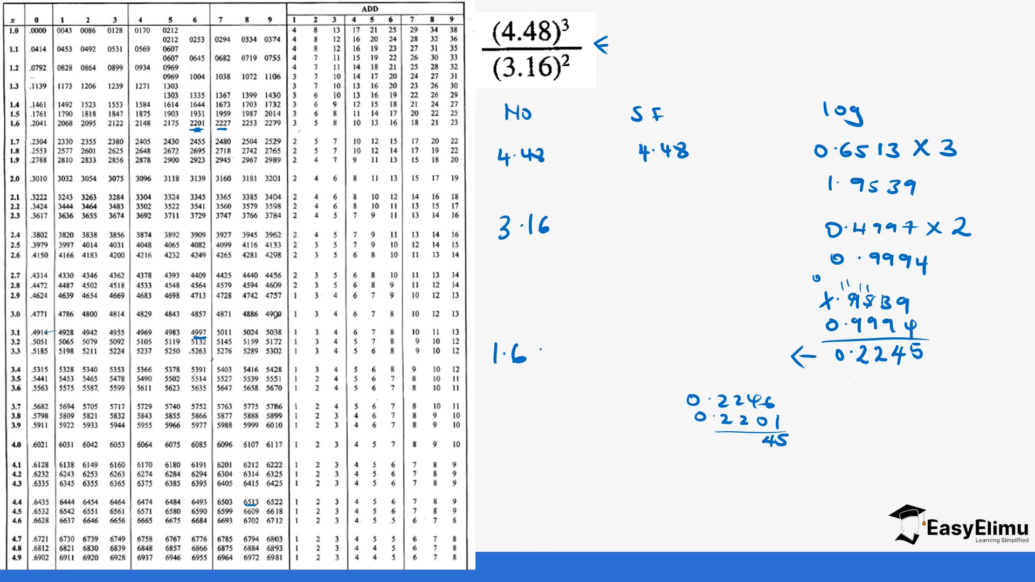
text(6)
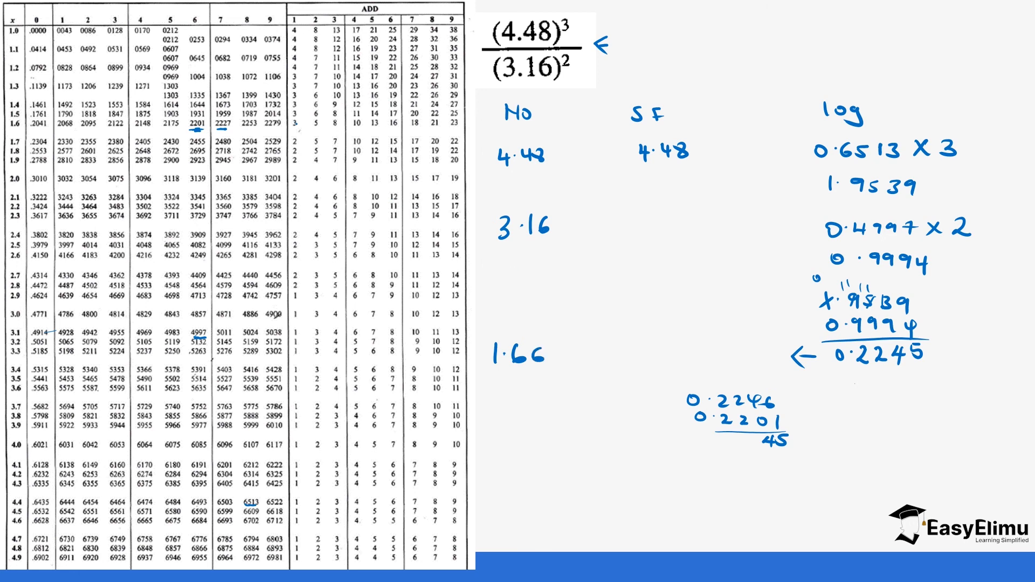